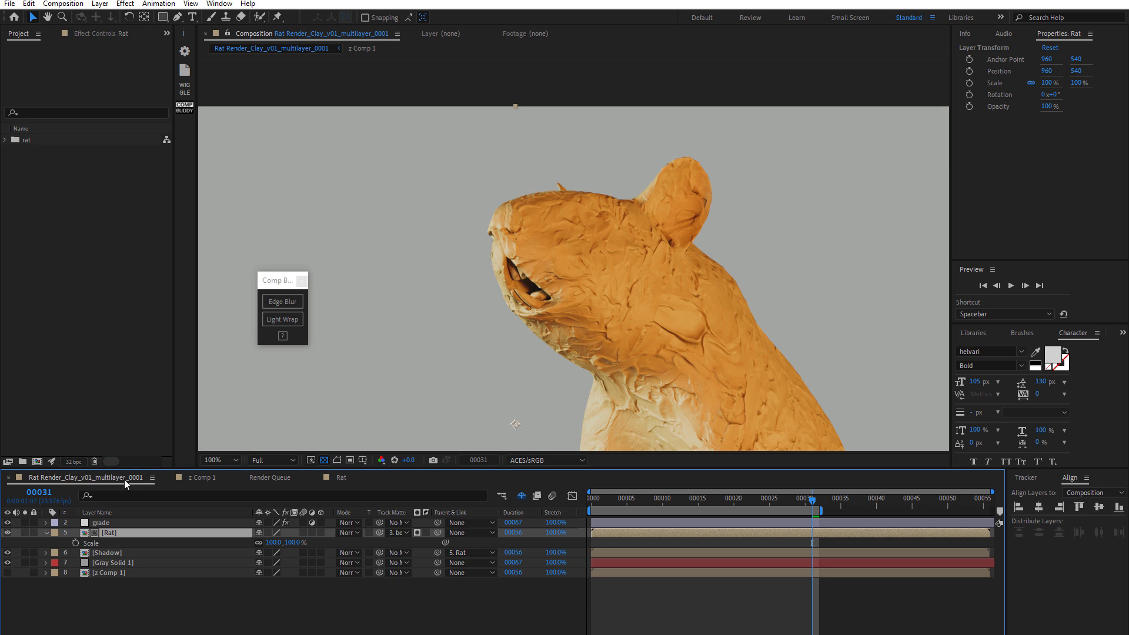
{"action": "mouse_move", "coordinate": [480, 270]}
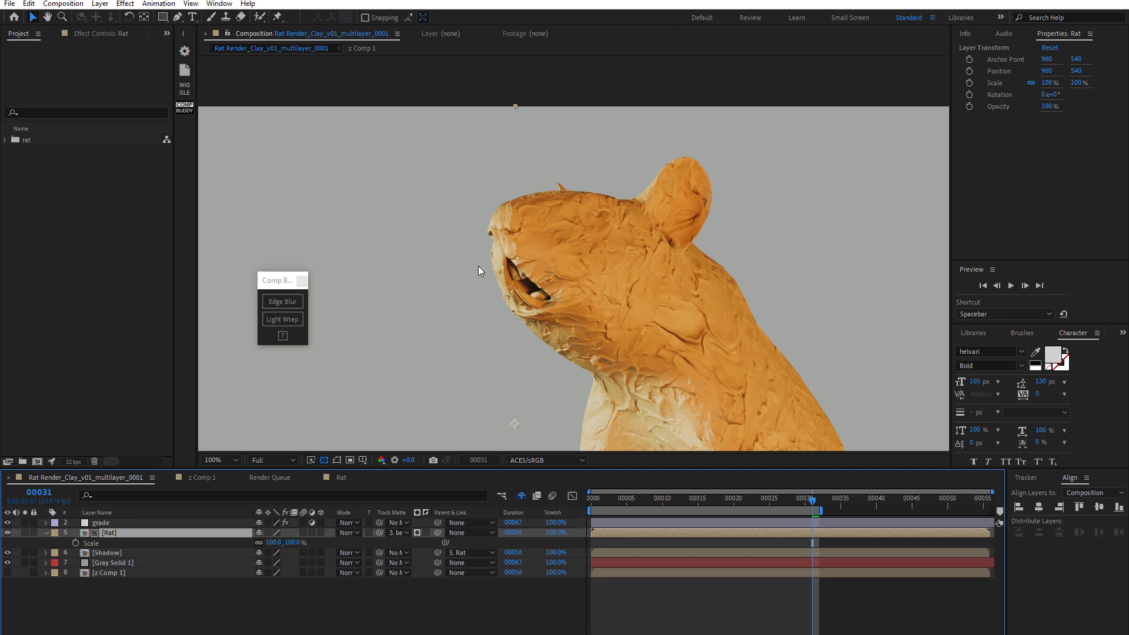
{"action": "mouse_move", "coordinate": [570, 232]}
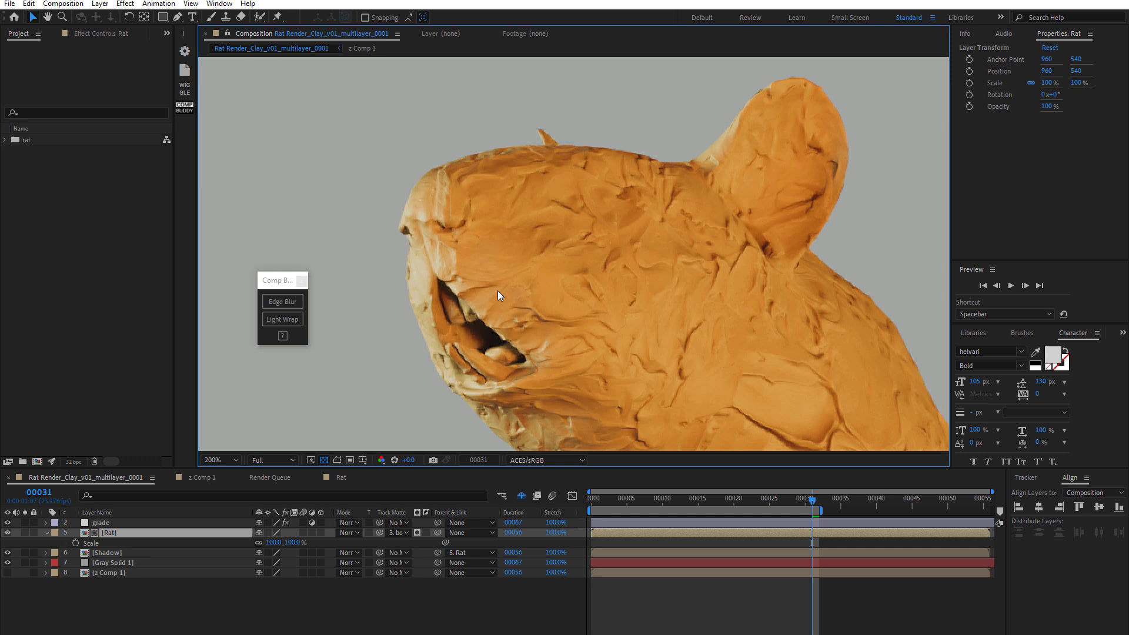
{"action": "mouse_move", "coordinate": [687, 158]}
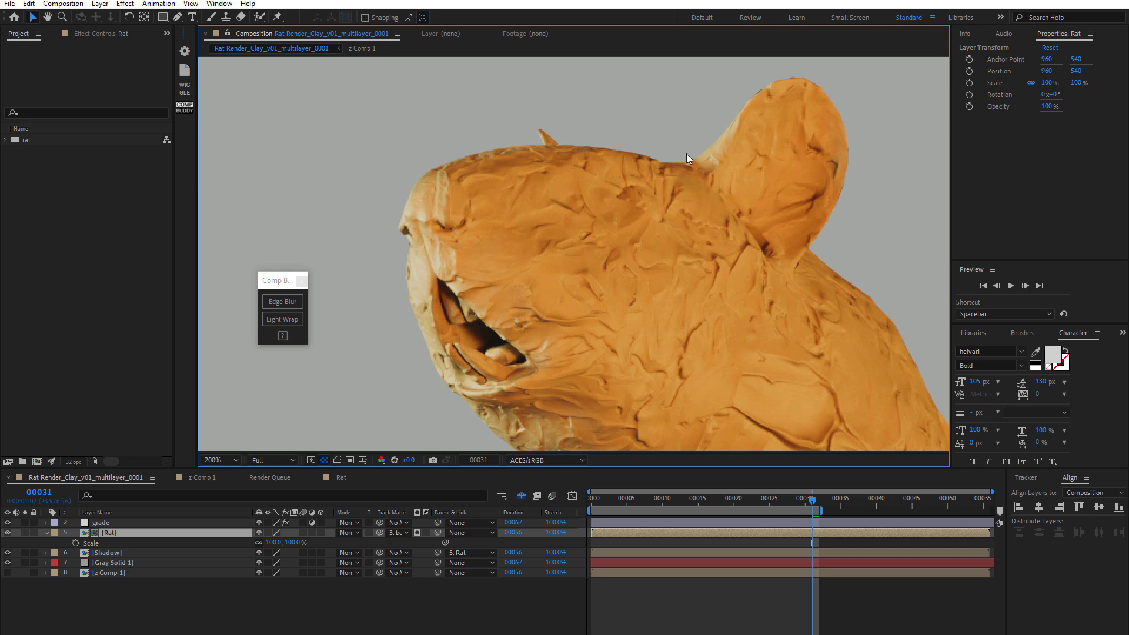
{"action": "mouse_move", "coordinate": [555, 243]}
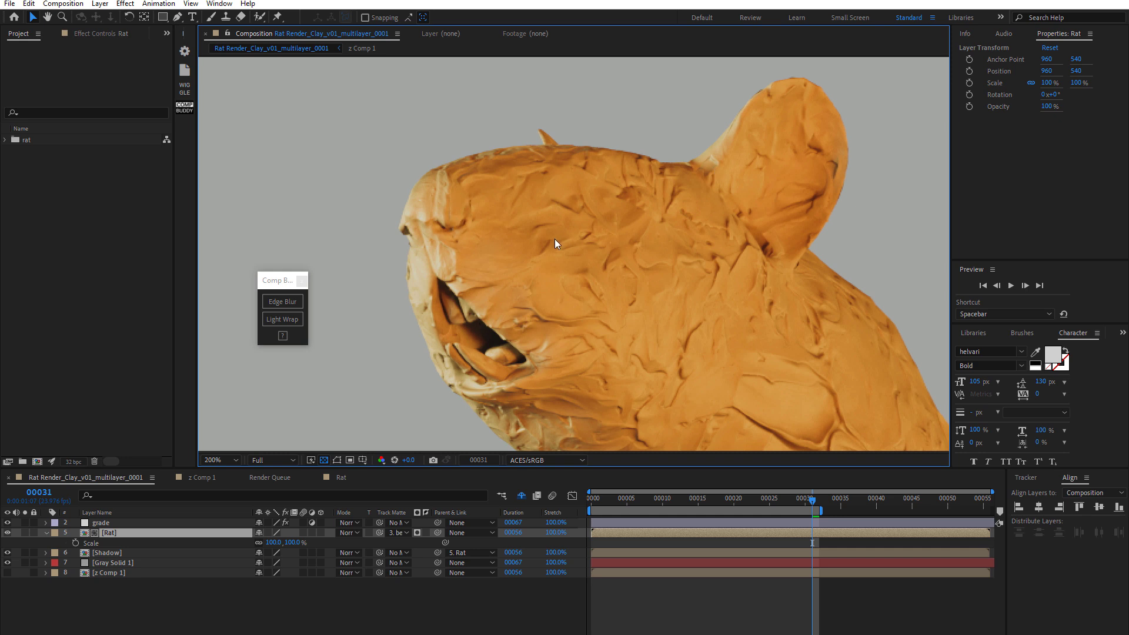
{"action": "mouse_move", "coordinate": [584, 298]}
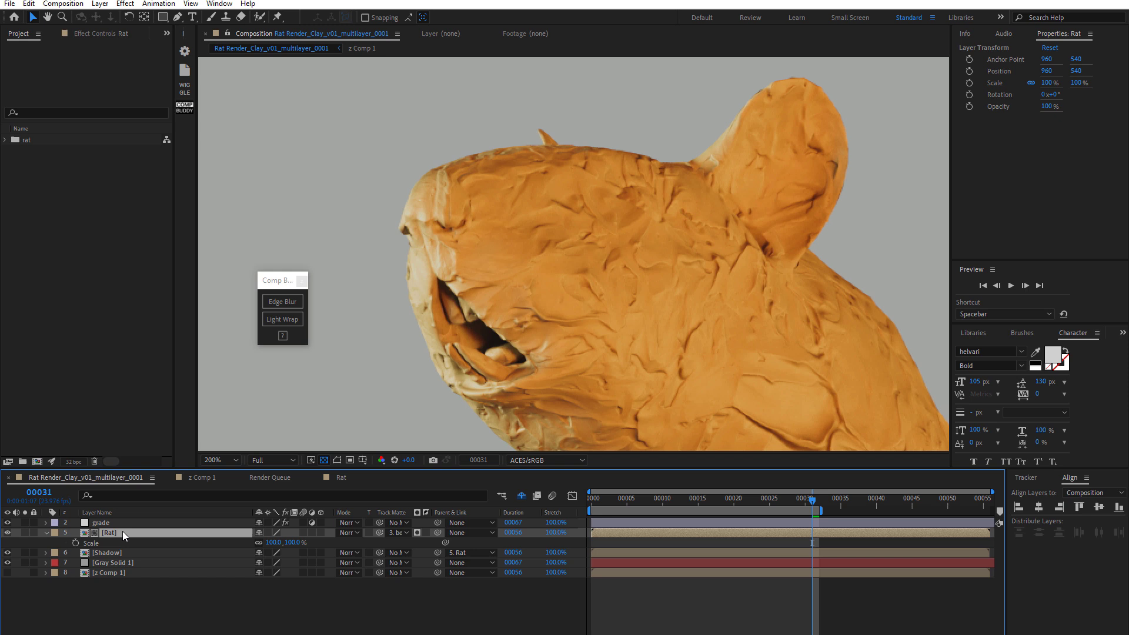
{"action": "mouse_move", "coordinate": [282, 301]}
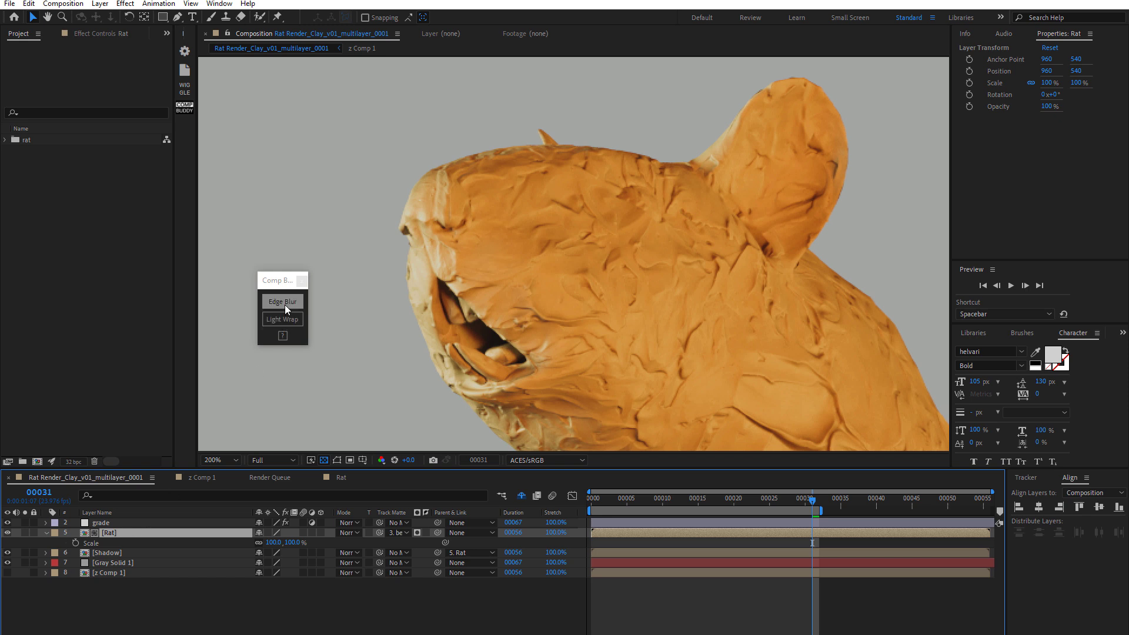
Apply CompBuddy Edge Blur to the Rat layer and set Edge Alpha's Input White to 0.35
{"action": "left_click", "coordinate": [282, 301]}
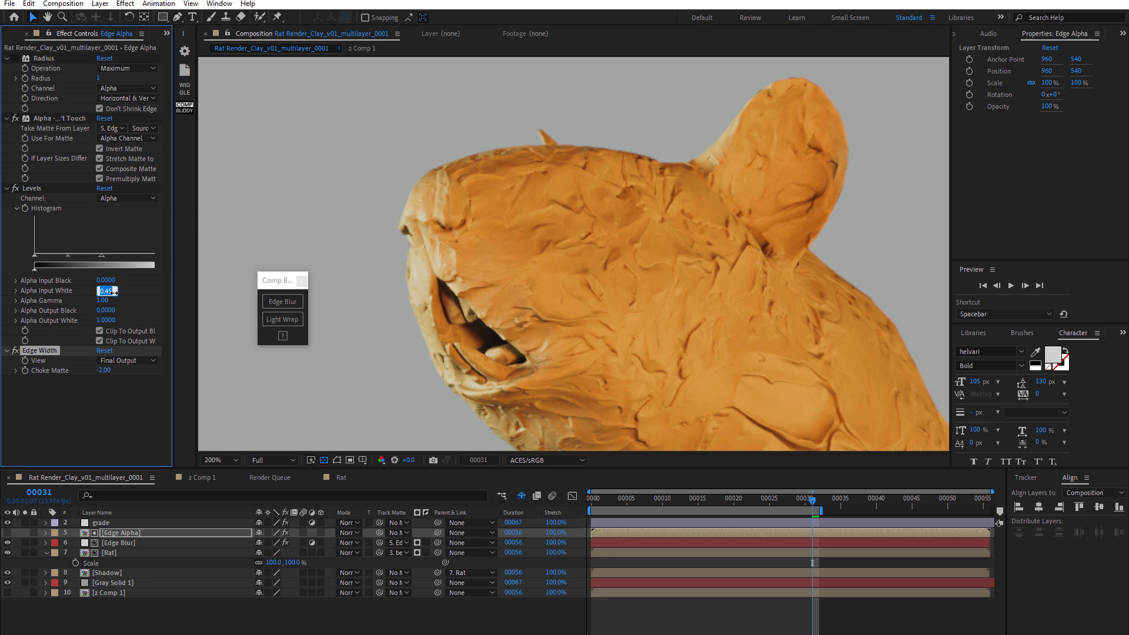
{"action": "type", "text": "0.3500"}
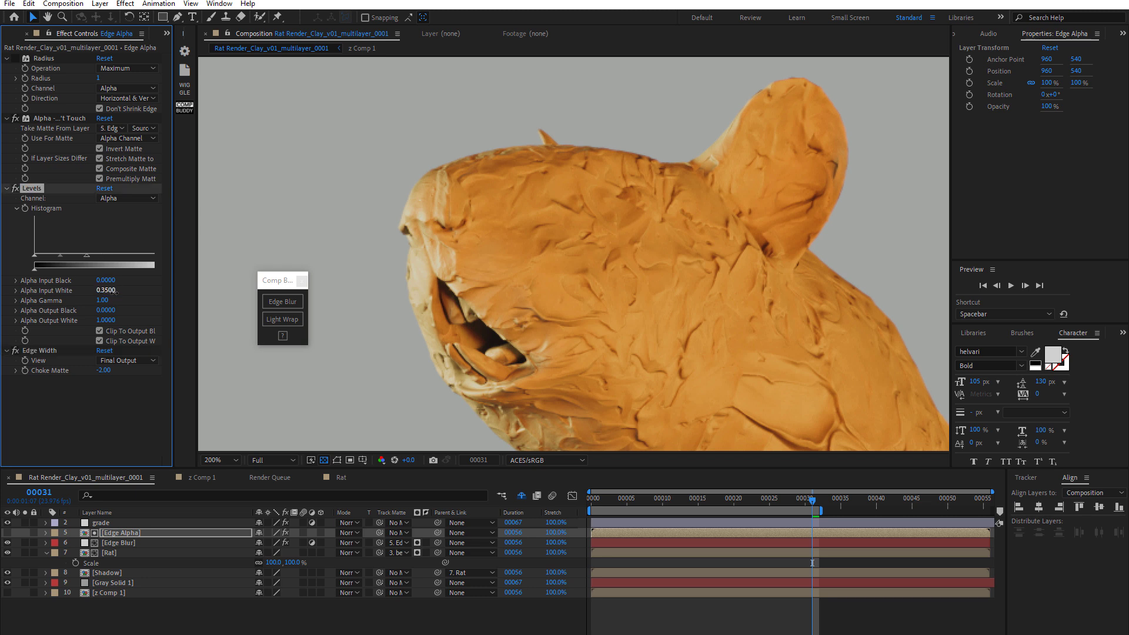
{"action": "left_click", "coordinate": [118, 542]}
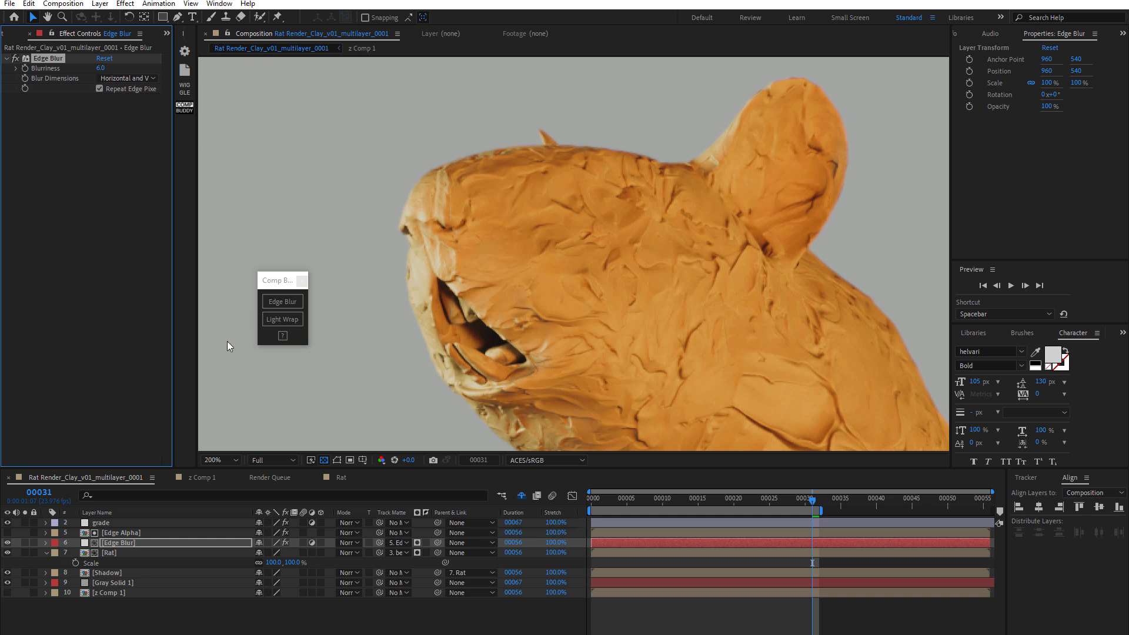
{"action": "mouse_move", "coordinate": [634, 148]}
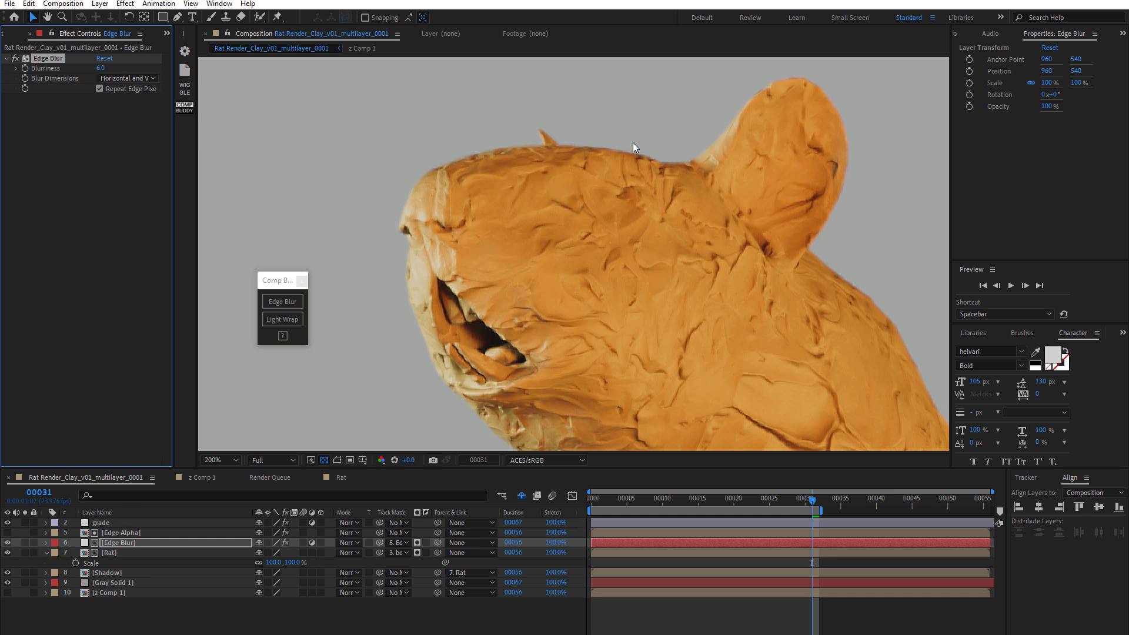
{"action": "mouse_move", "coordinate": [491, 164]}
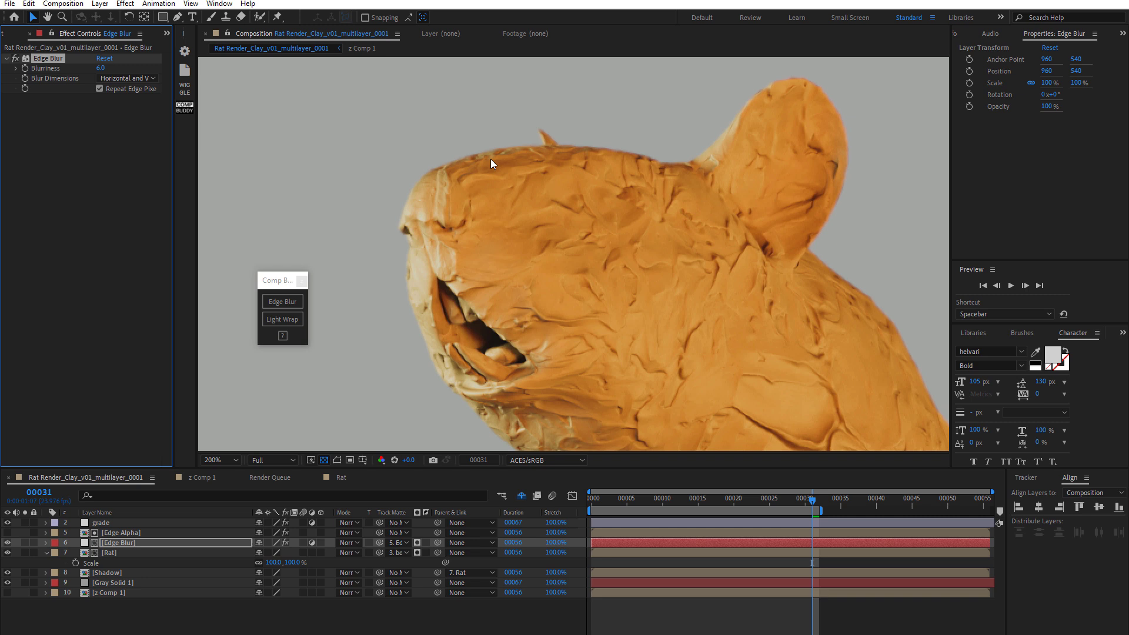
{"action": "mouse_move", "coordinate": [455, 282]}
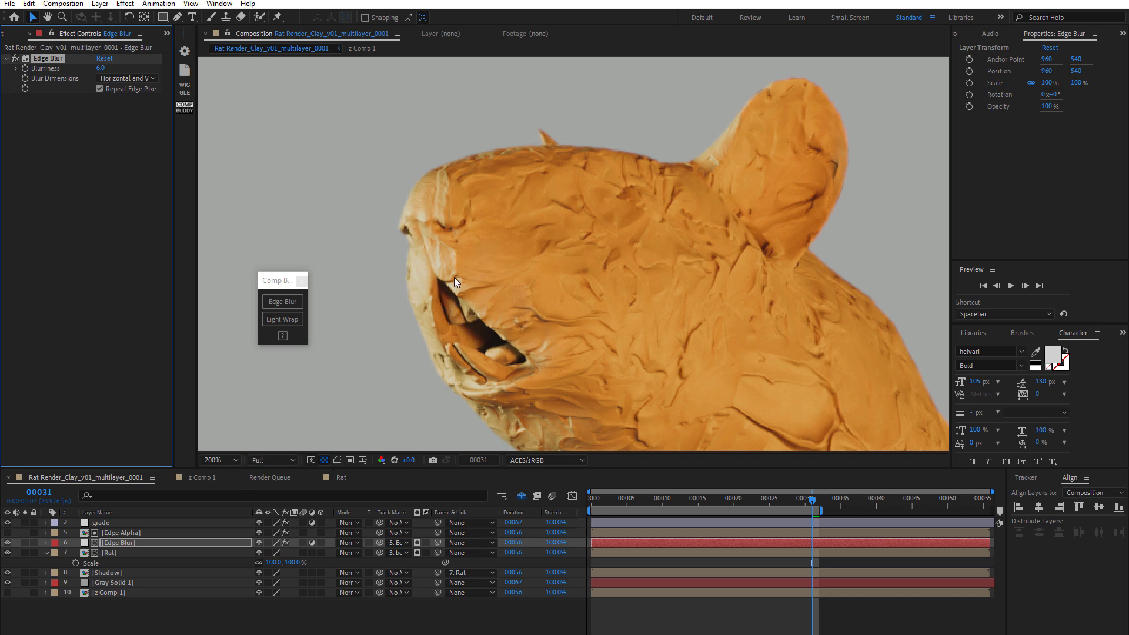
{"action": "mouse_move", "coordinate": [25, 551]}
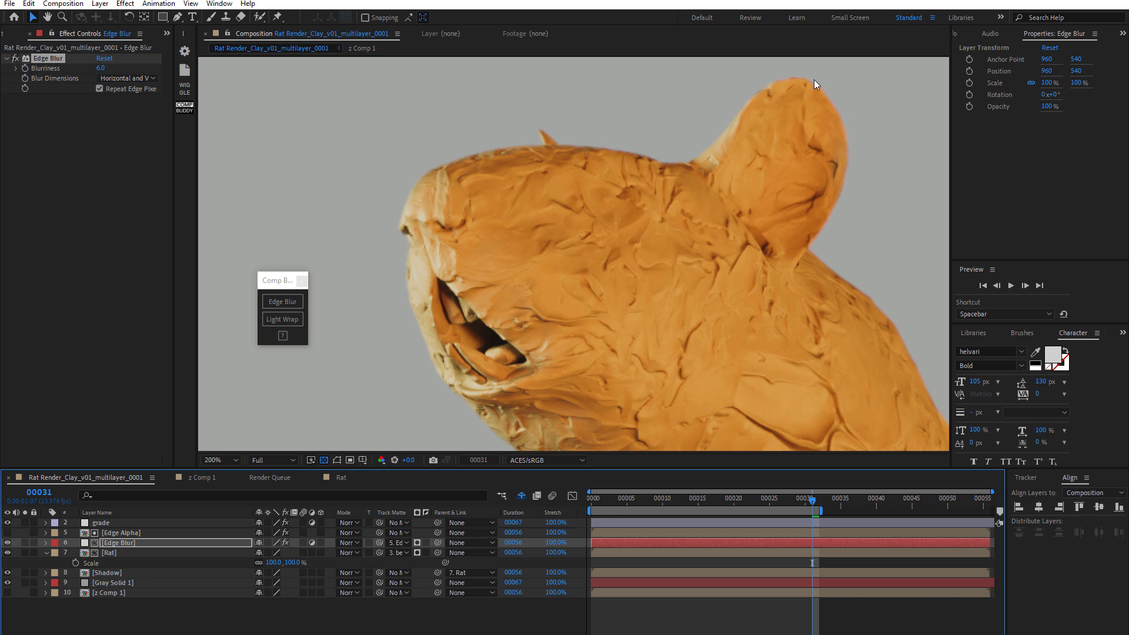
{"action": "mouse_move", "coordinate": [556, 116]}
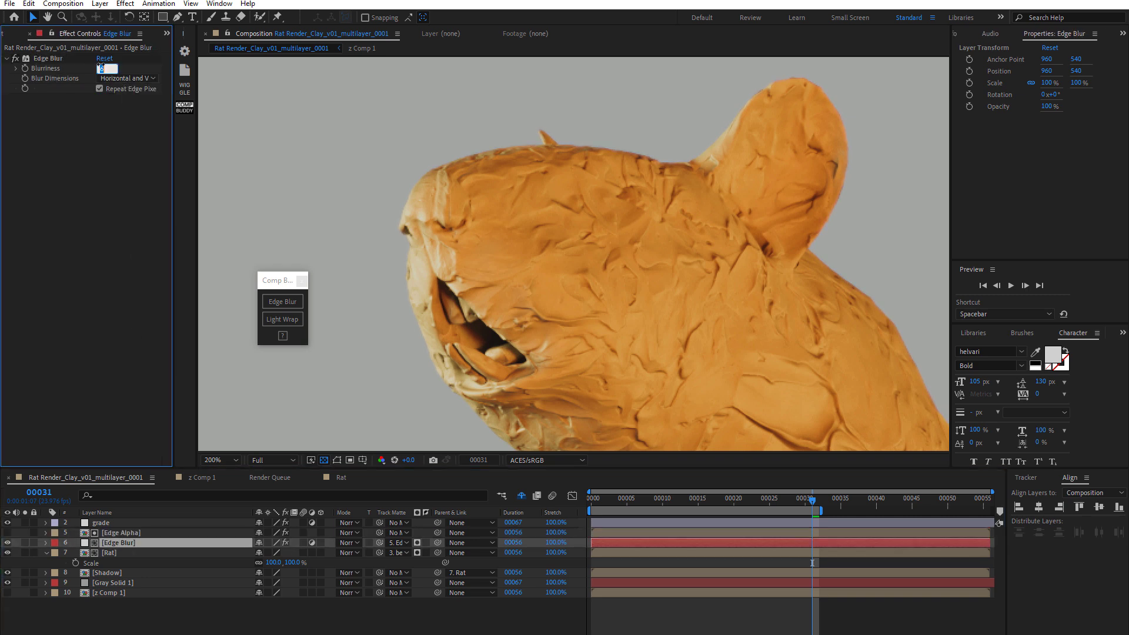
Lower the Edge Blur blurriness to 3.0, then begin closing the rat project
{"action": "type", "text": "3.0"}
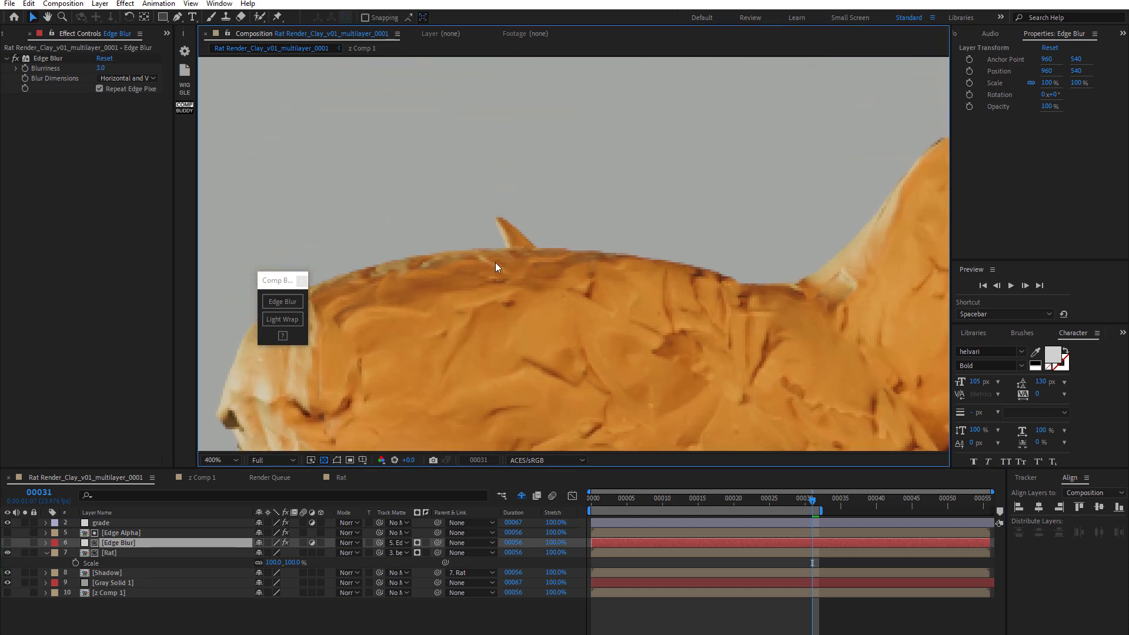
{"action": "mouse_move", "coordinate": [22, 551]}
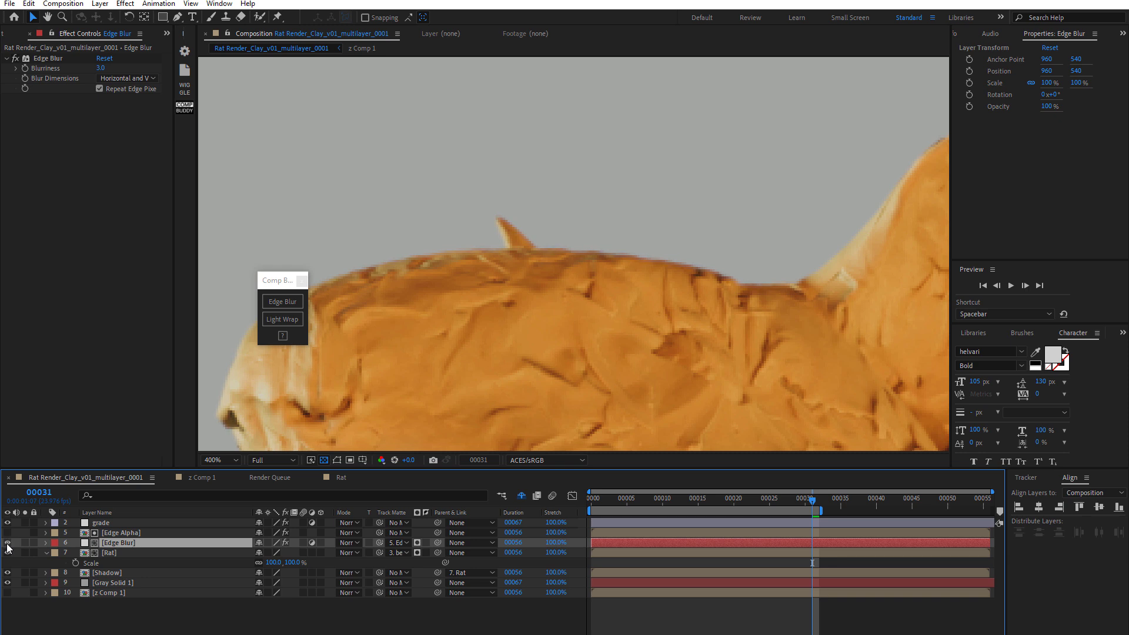
{"action": "left_click", "coordinate": [100, 89]}
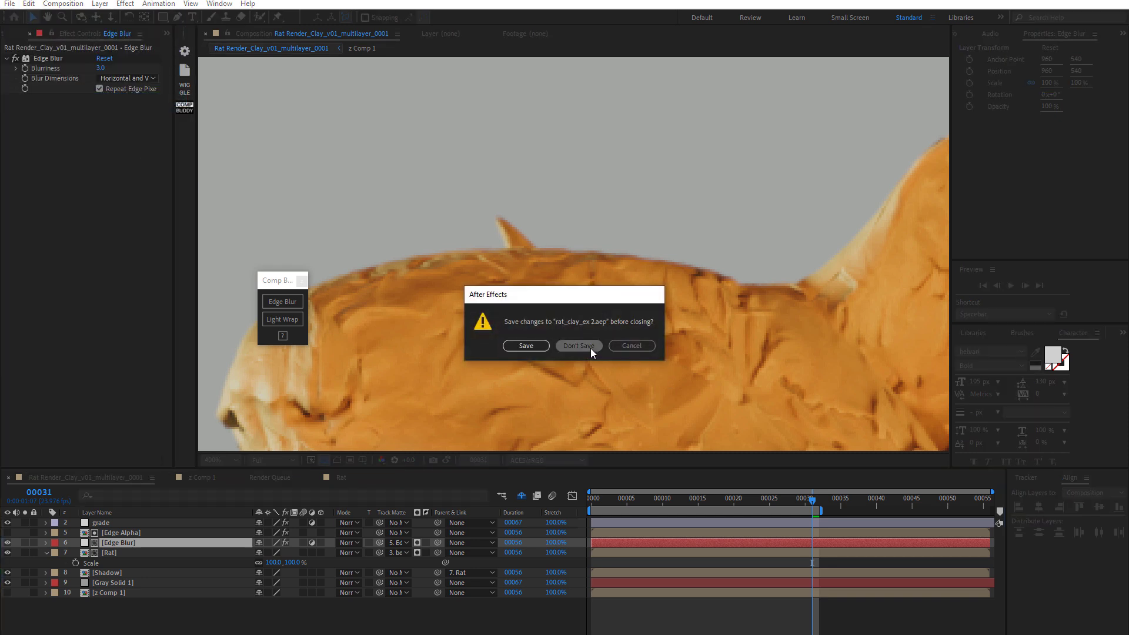
Discard the rat project's changes and create a new 1920×1080 composition named Text
{"action": "left_click", "coordinate": [64, 4]}
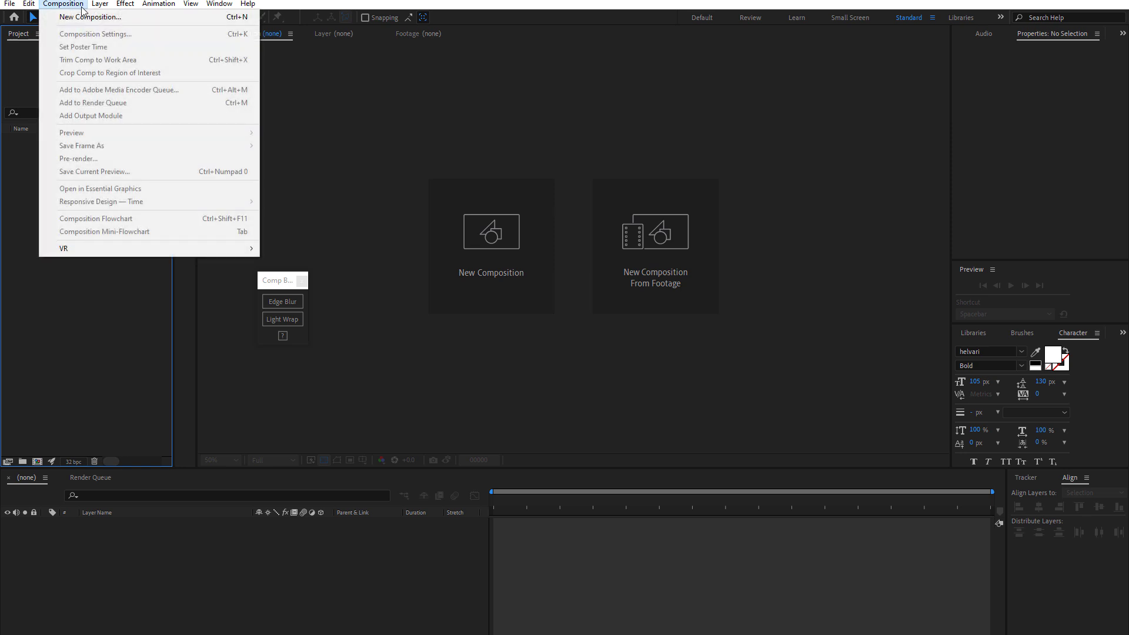
{"action": "mouse_move", "coordinate": [90, 17]}
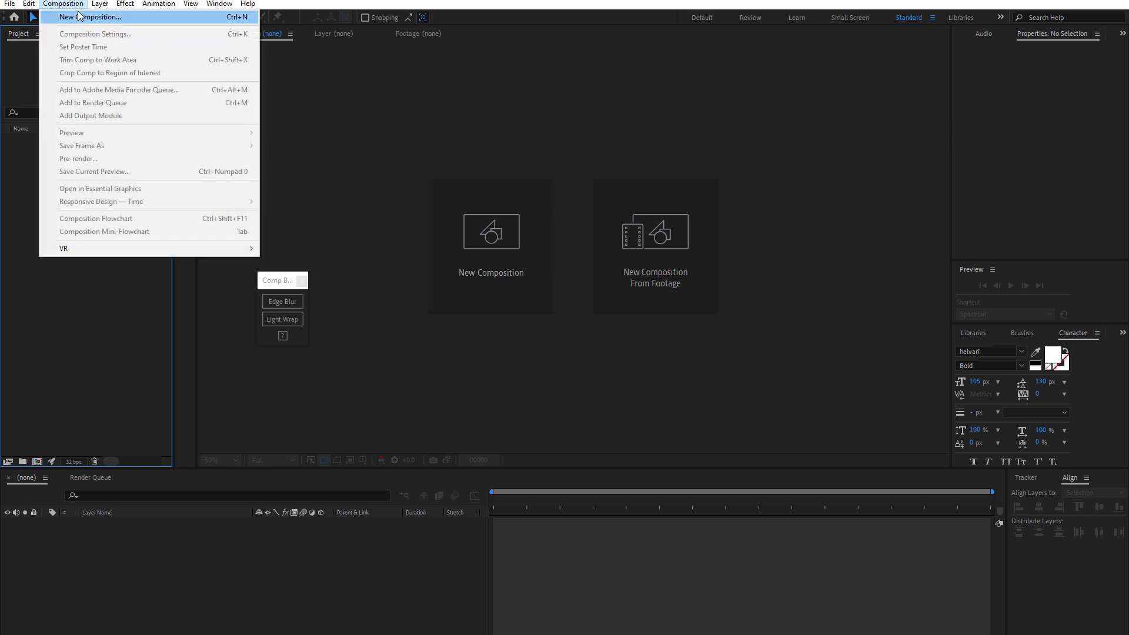
{"action": "left_click", "coordinate": [92, 16]}
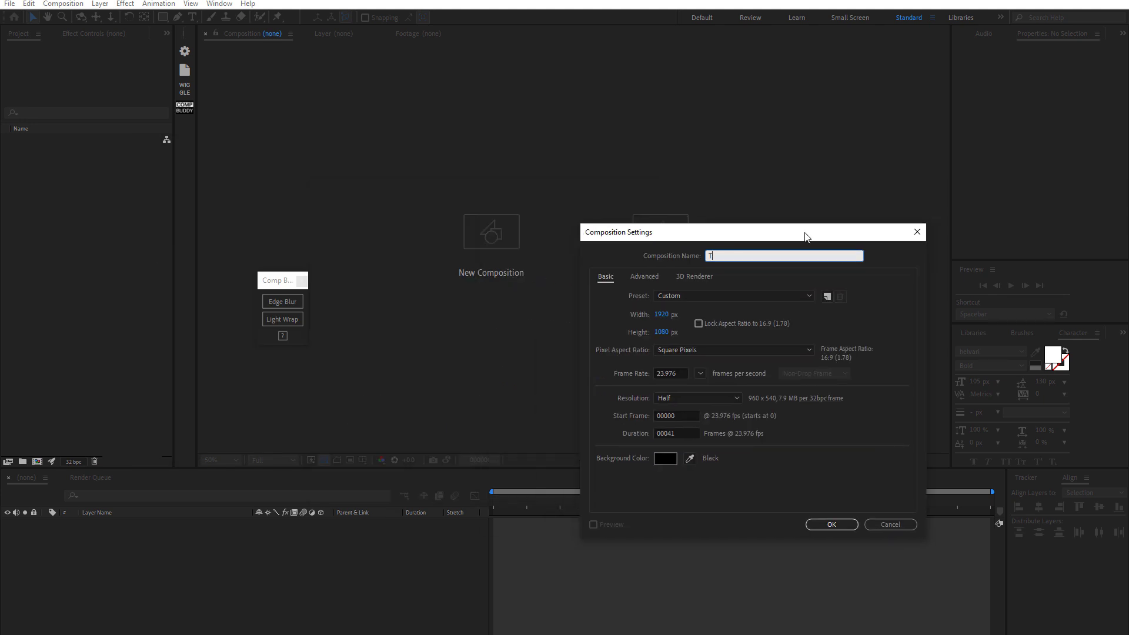
{"action": "type", "text": "Text"}
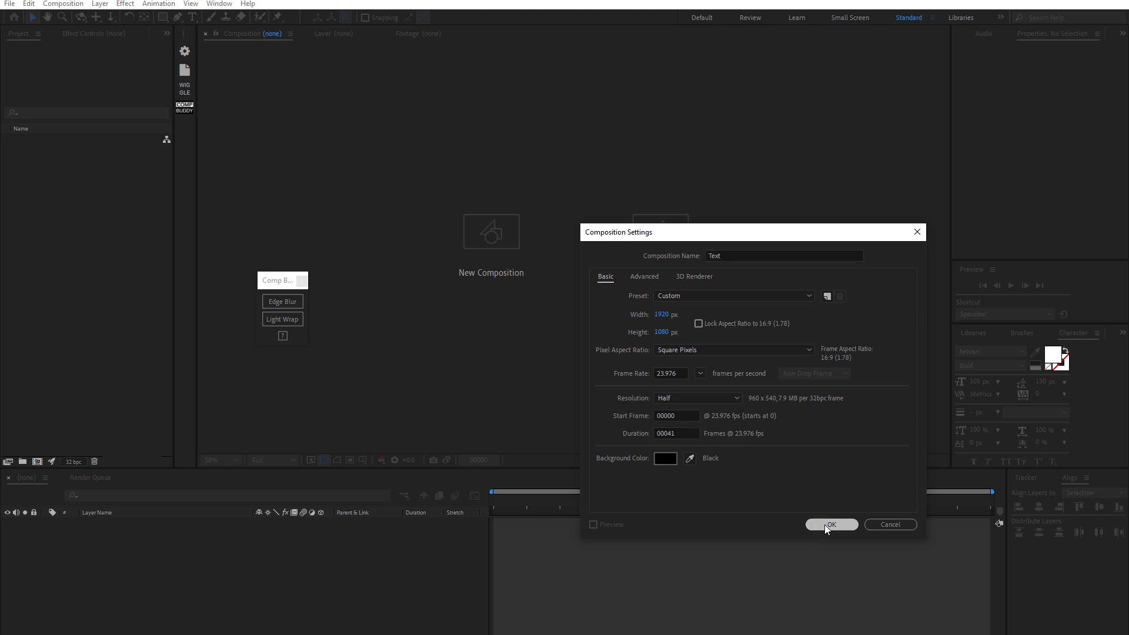
{"action": "left_click", "coordinate": [830, 524]}
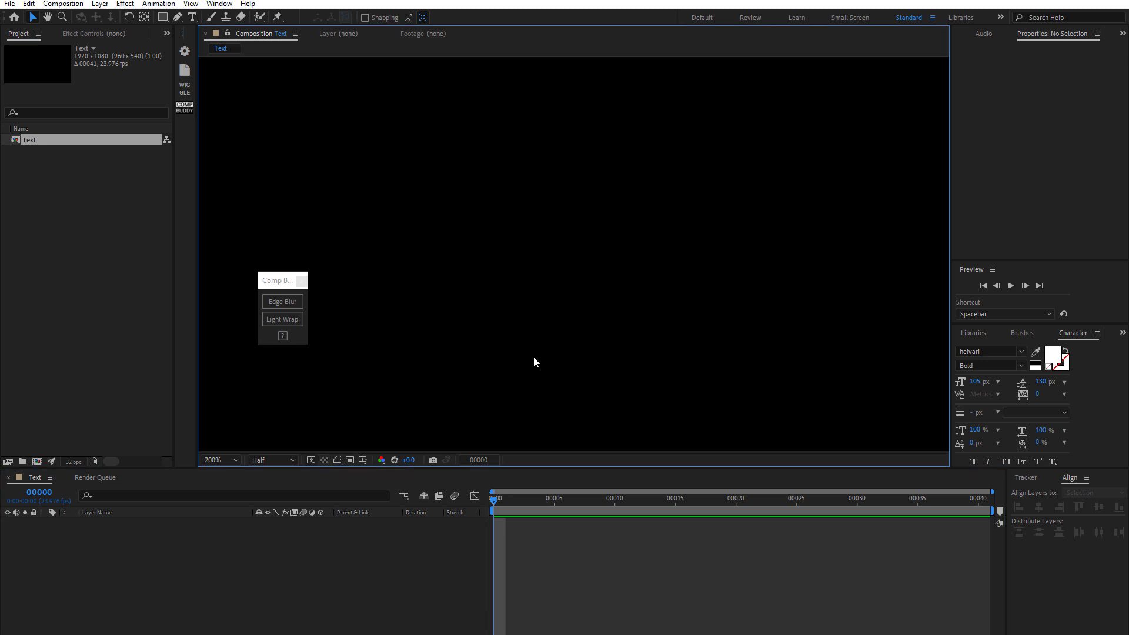
Create a full-frame light blue solid layer named BG in the Text composition
{"action": "left_click", "coordinate": [63, 4]}
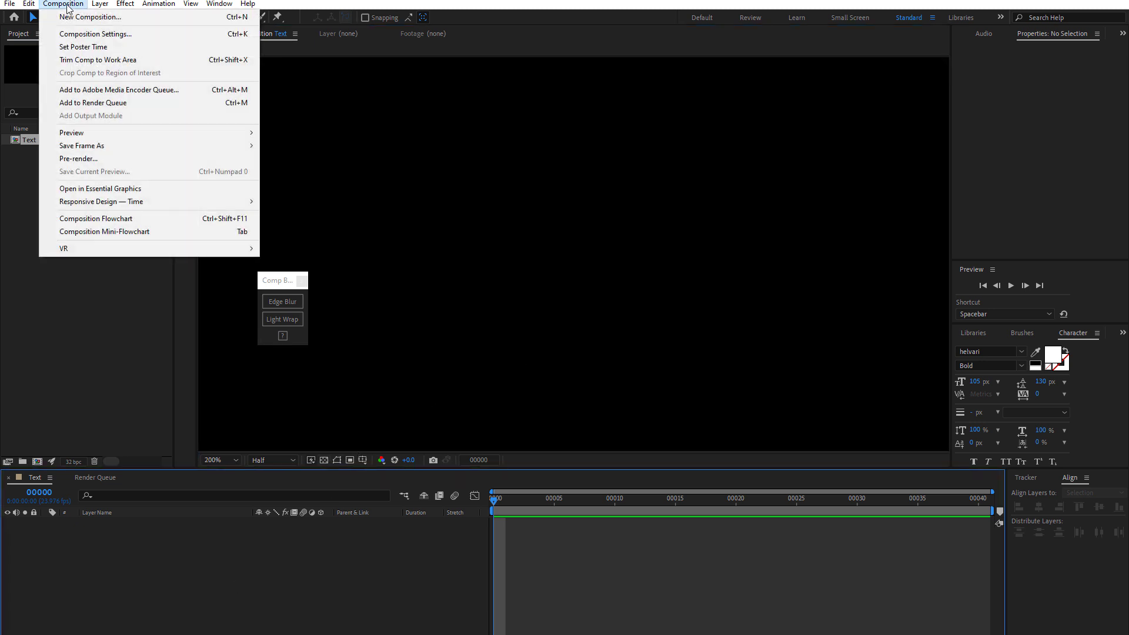
{"action": "left_click", "coordinate": [100, 3]}
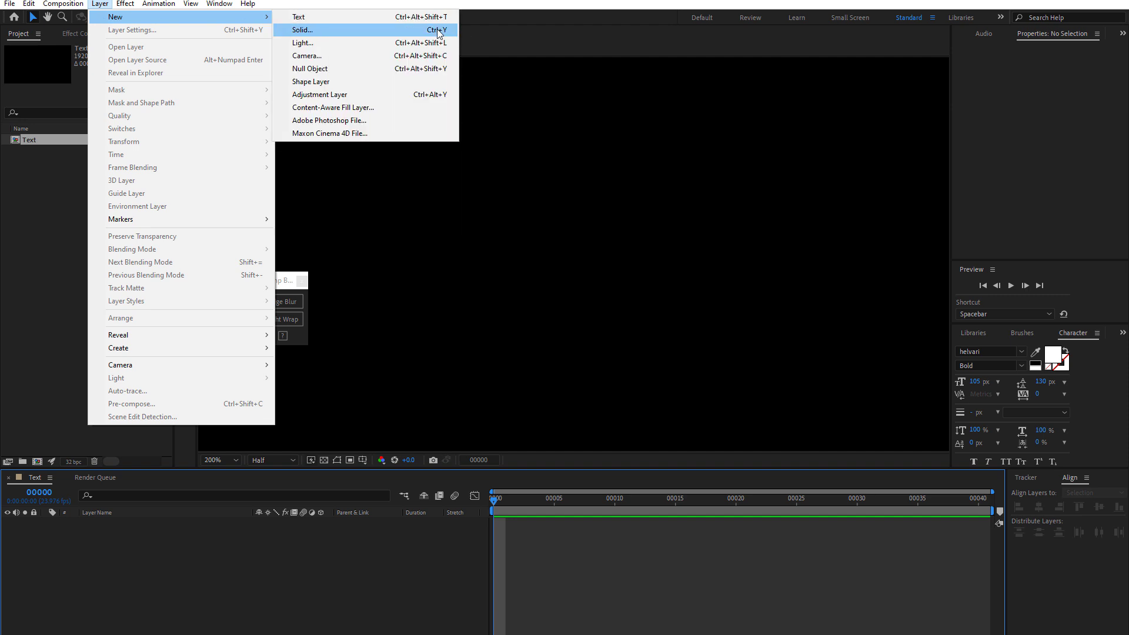
{"action": "left_click", "coordinate": [304, 29]}
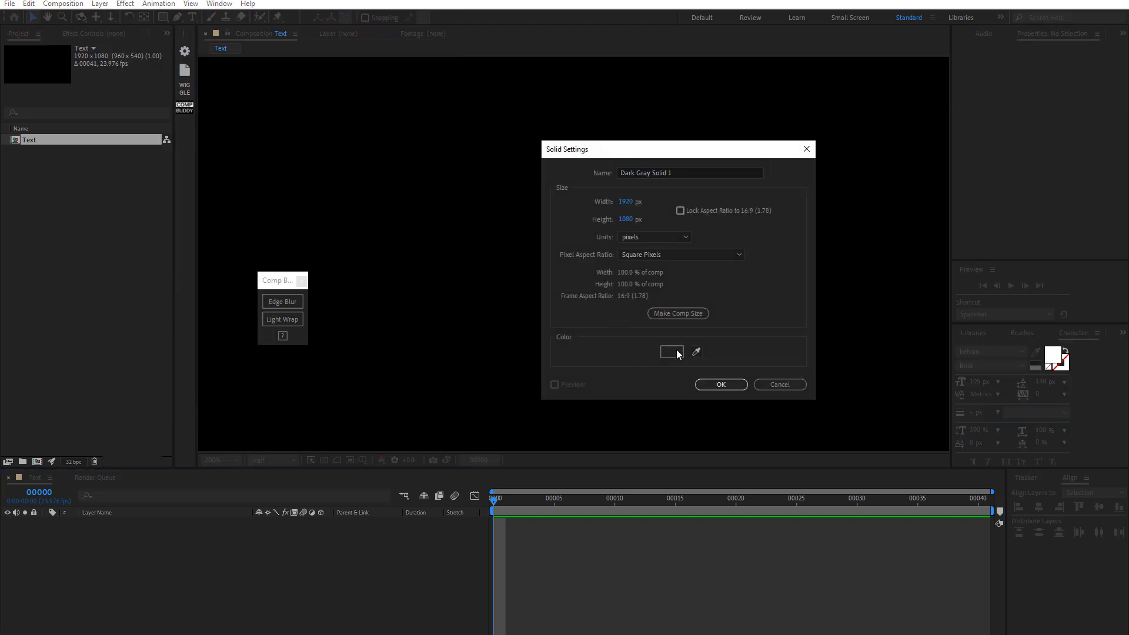
{"action": "left_click", "coordinate": [670, 352]}
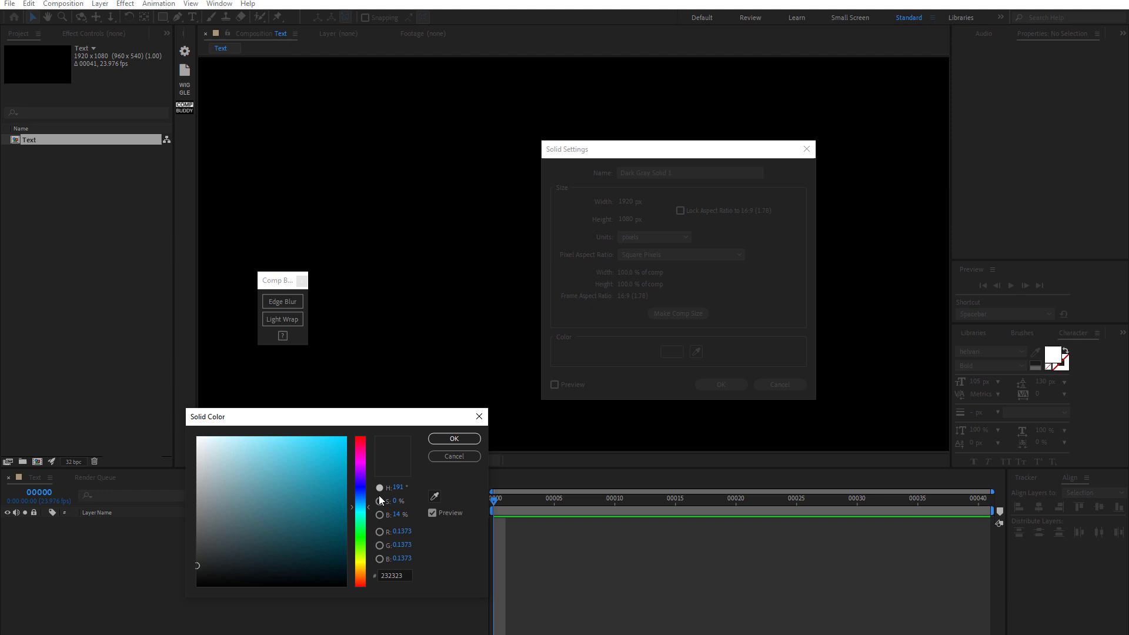
{"action": "left_click", "coordinate": [314, 448]}
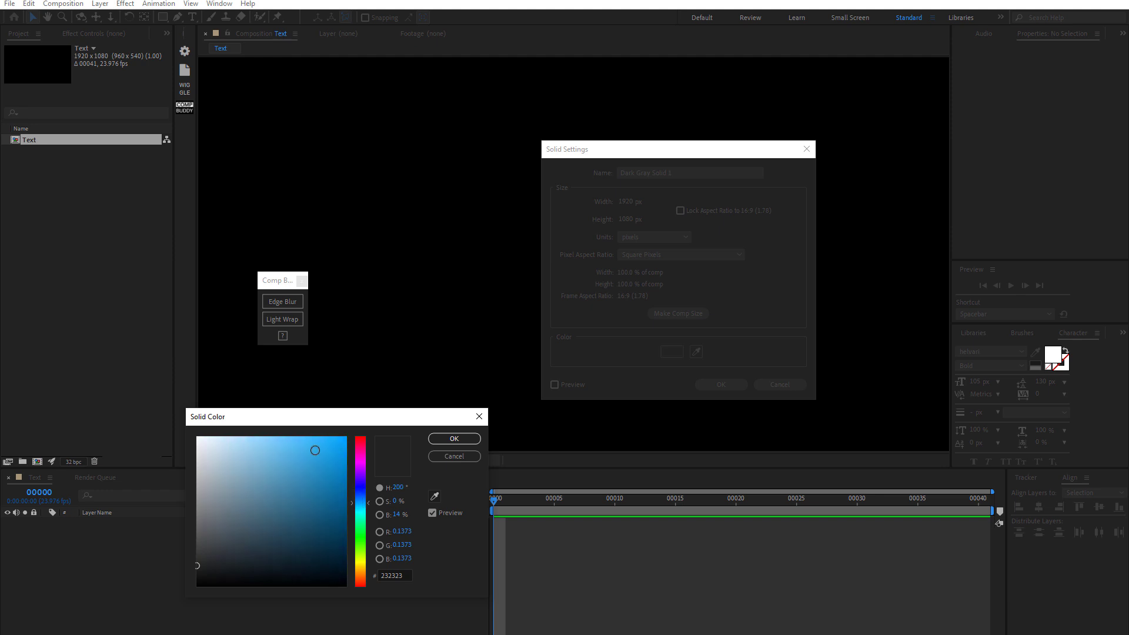
{"action": "left_click", "coordinate": [453, 438]}
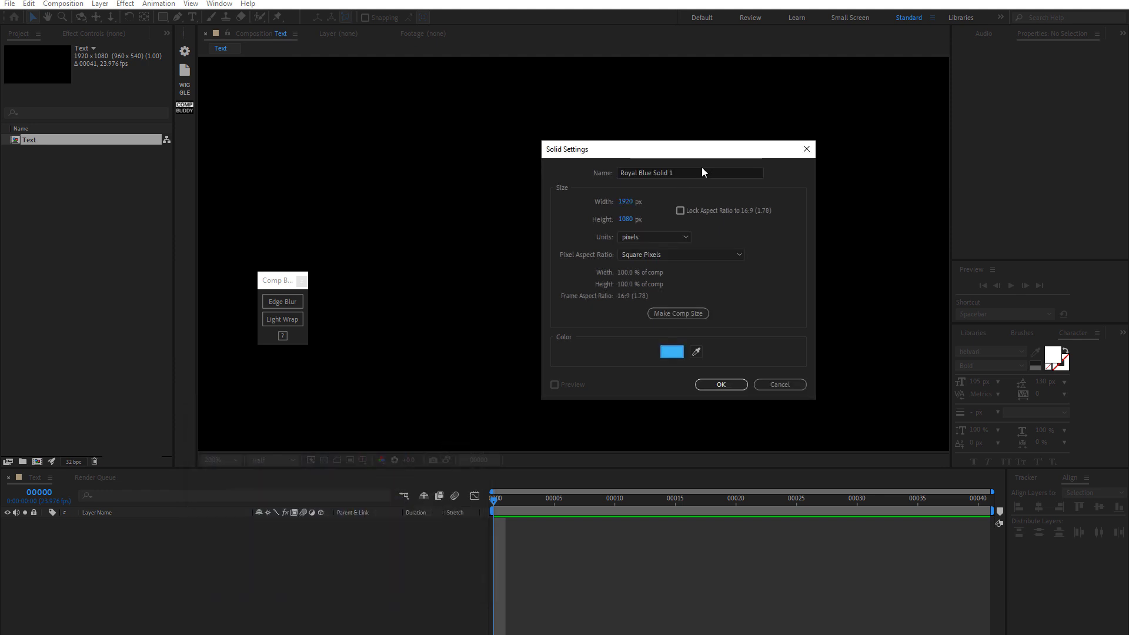
{"action": "type", "text": "BG"}
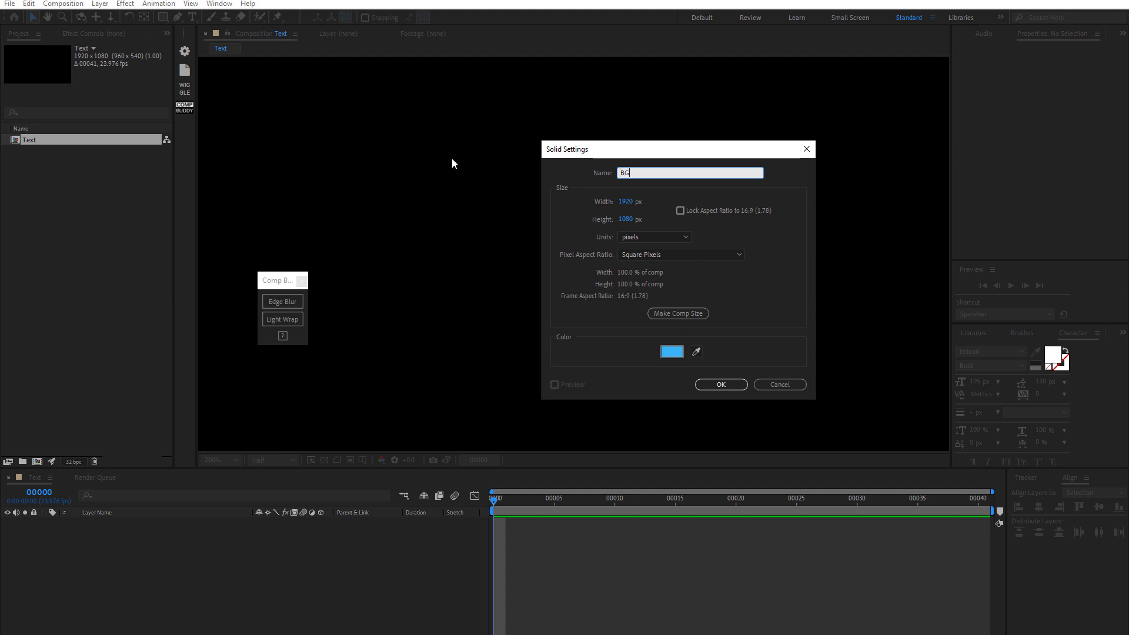
{"action": "left_click", "coordinate": [719, 384]}
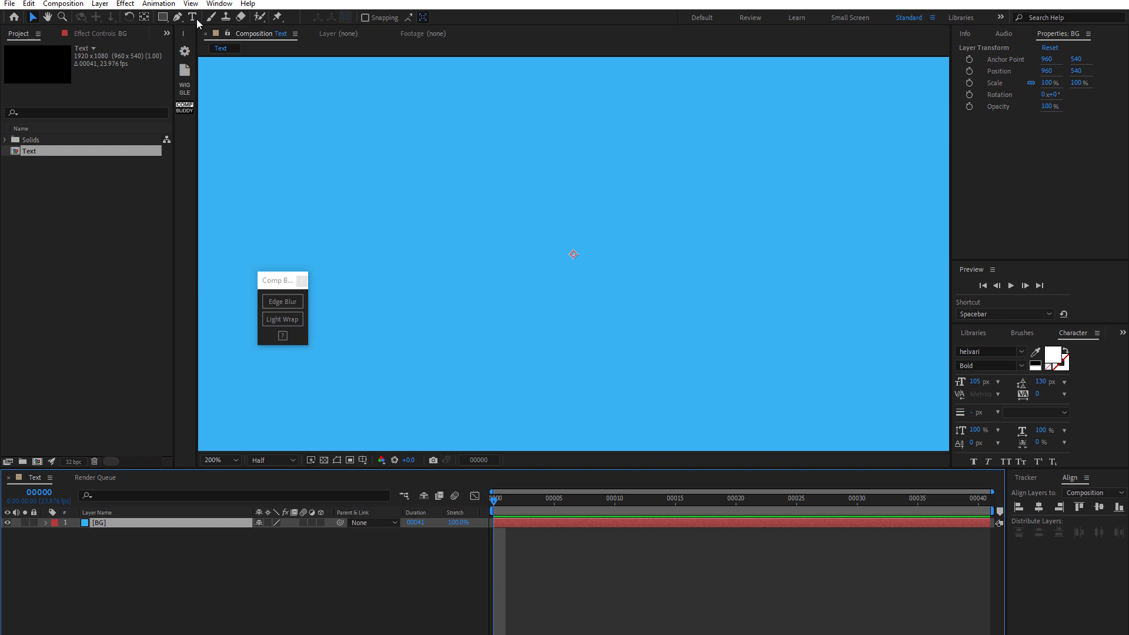
Add a white bold text layer reading BLUR above the BG solid
{"action": "left_click", "coordinate": [192, 16]}
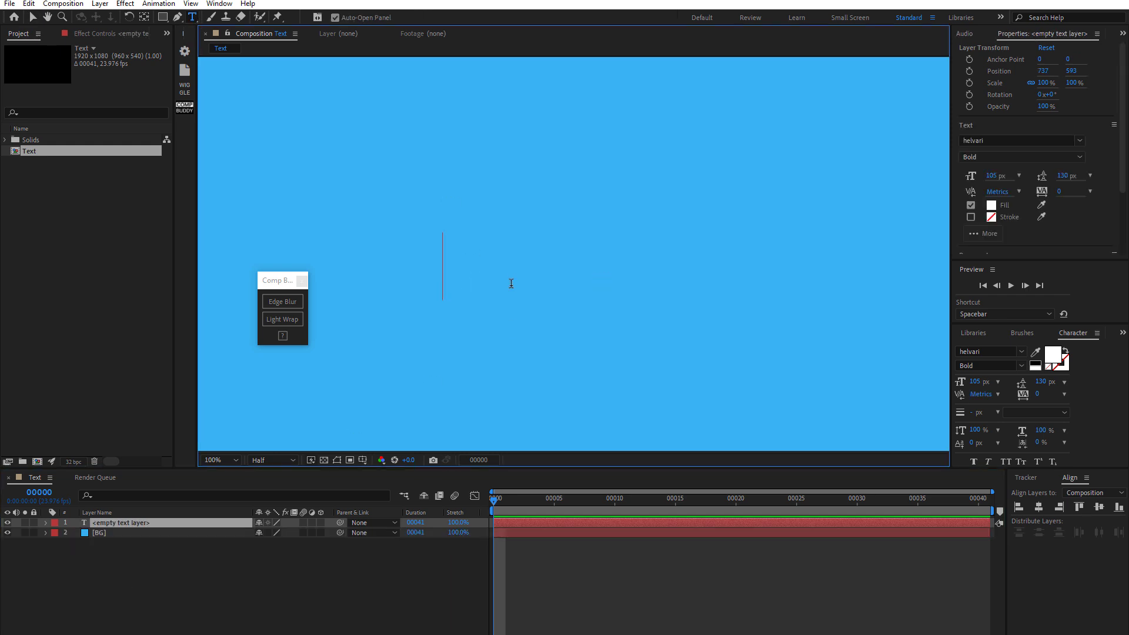
{"action": "type", "text": "BLUR"}
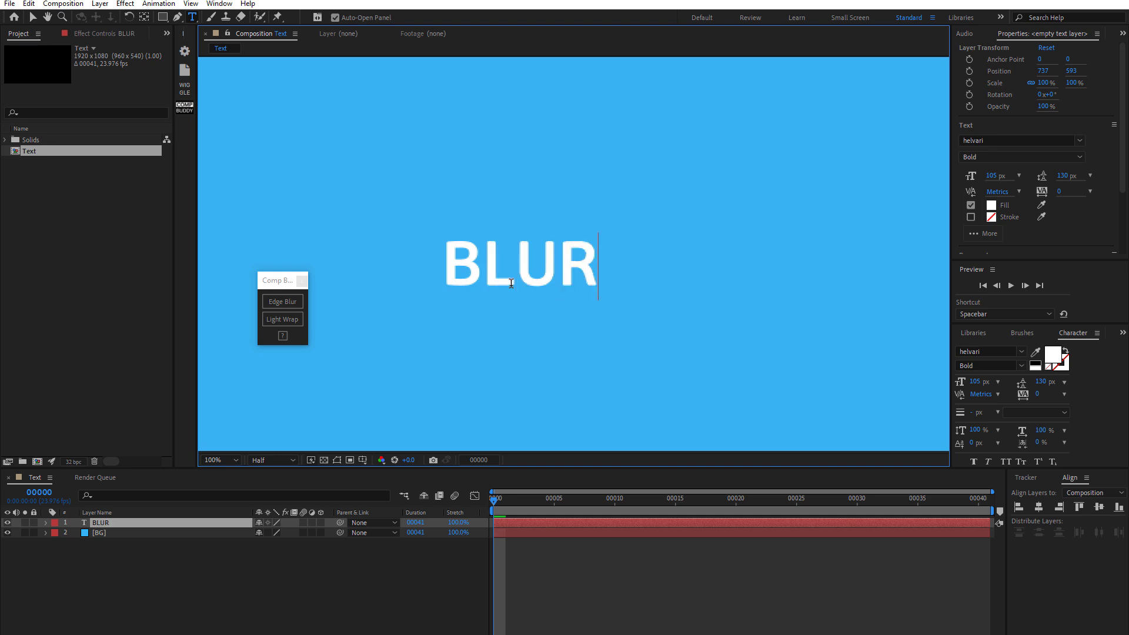
{"action": "left_click", "coordinate": [518, 265]}
{"action": "type", "text": "1296"}
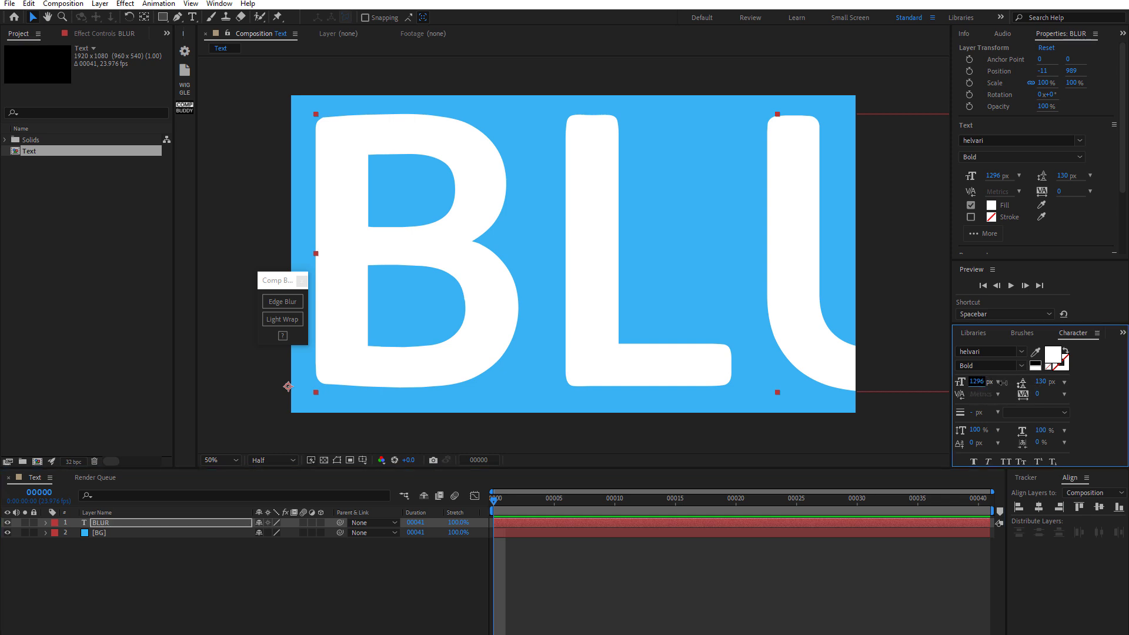
Scale the BLUR text to 143% and view the letters at full resolution
{"action": "left_click", "coordinate": [45, 522]}
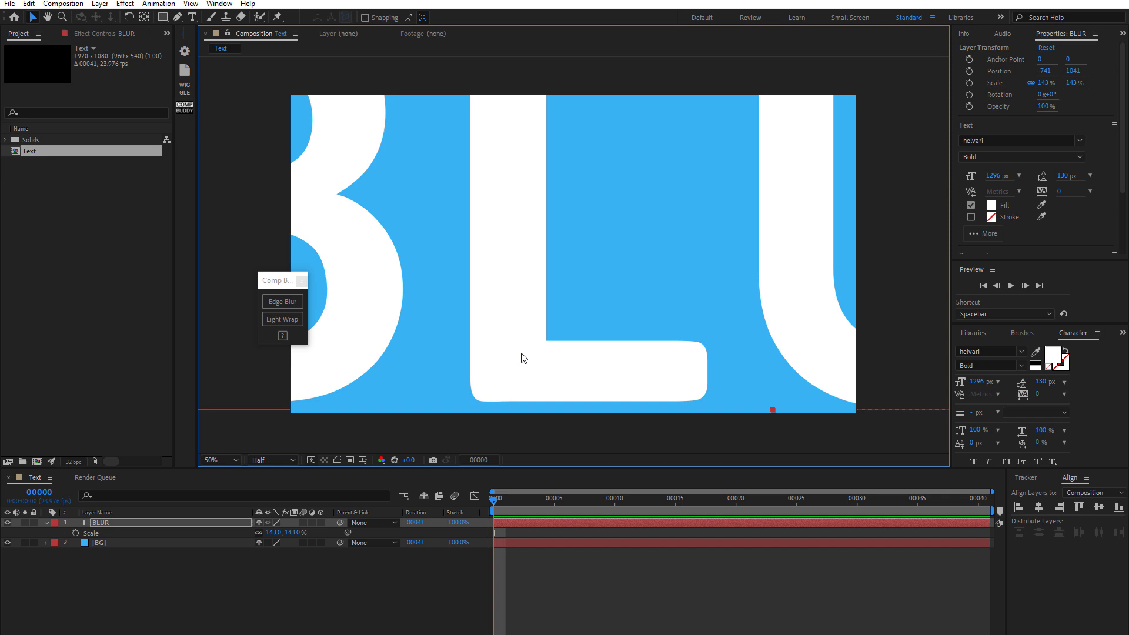
{"action": "left_click", "coordinate": [216, 460]}
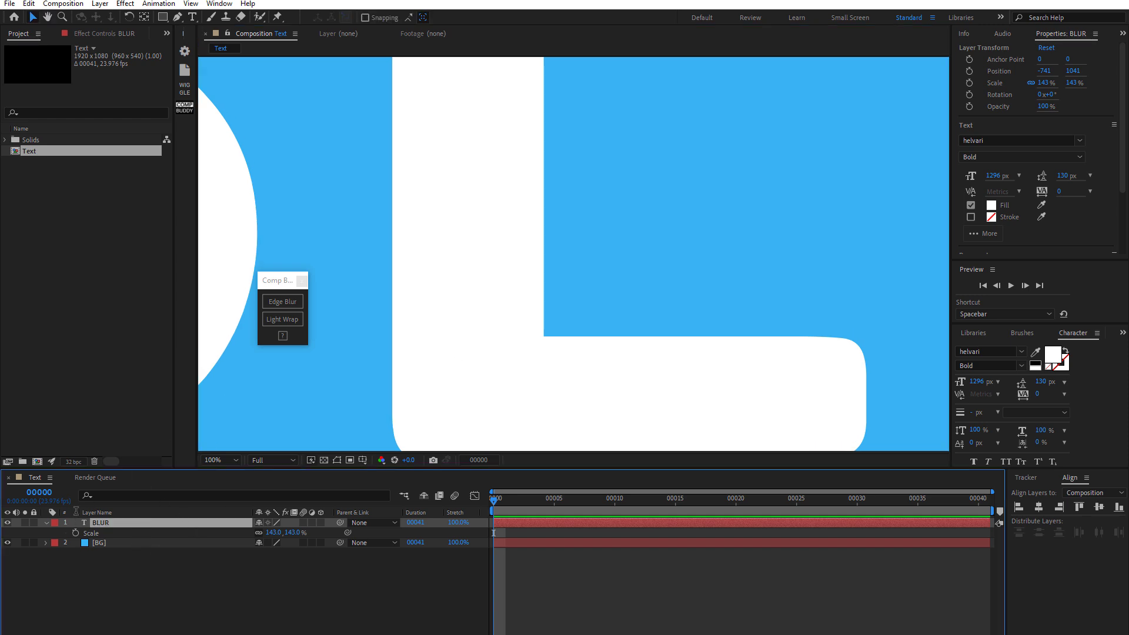
{"action": "mouse_move", "coordinate": [274, 300]}
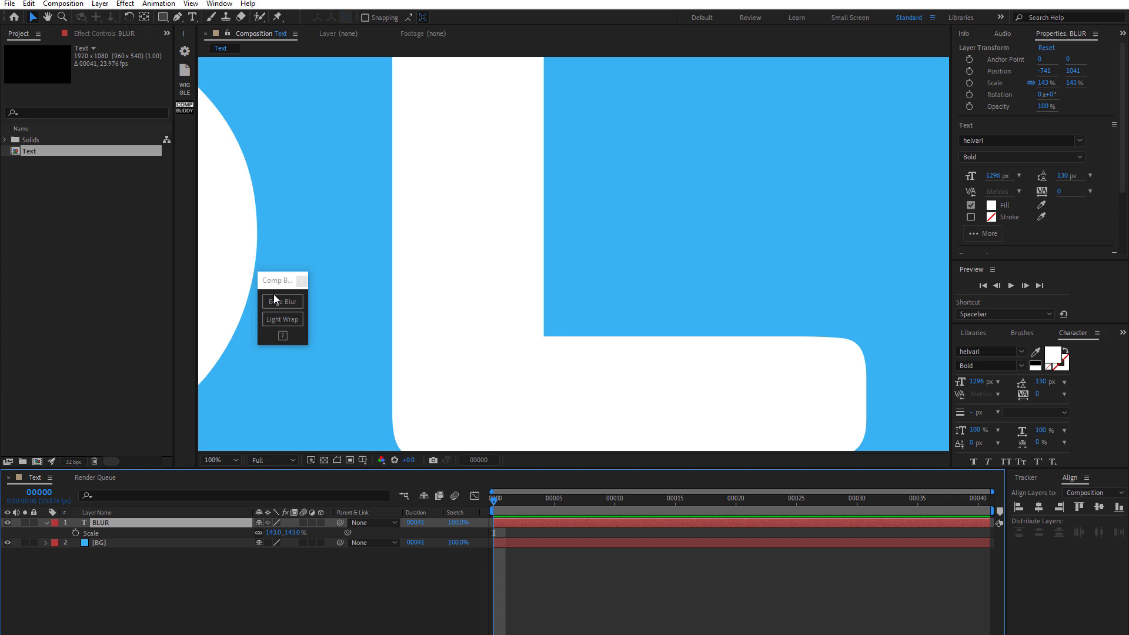
Apply the CompBuddy Edge Blur setup to the BLUR text and zoom to 200% on the edges
{"action": "left_click", "coordinate": [282, 301]}
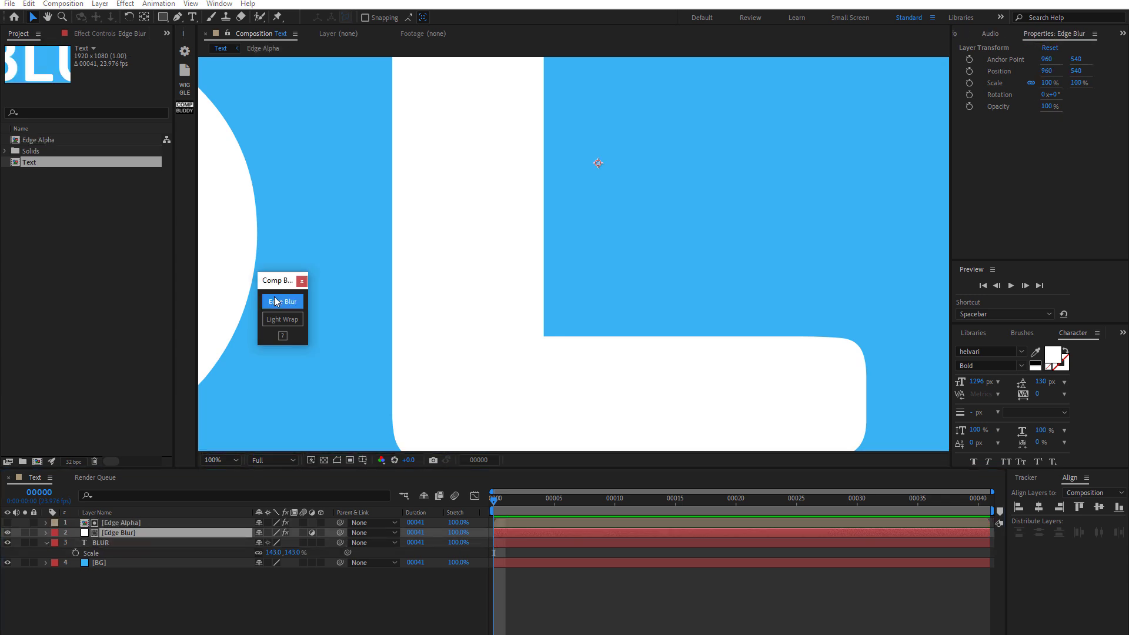
{"action": "left_click", "coordinate": [281, 301]}
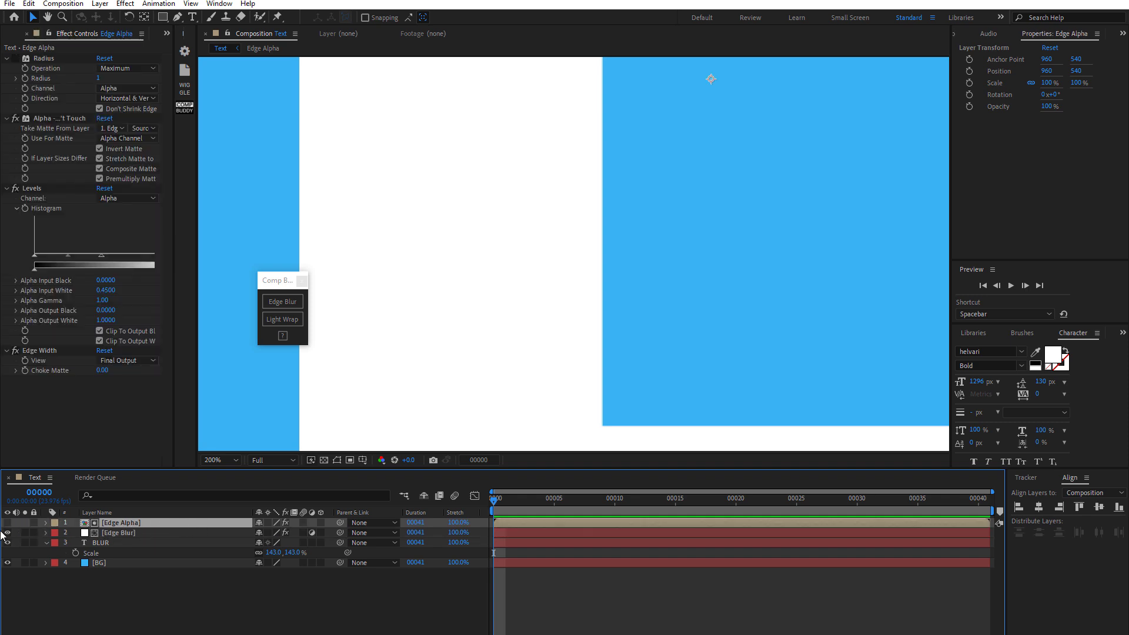
Set Edge Alpha's Choke Matte to -1.50 and Input White to 0.30, then Edge Blur blurriness to 7
{"action": "left_click", "coordinate": [119, 532]}
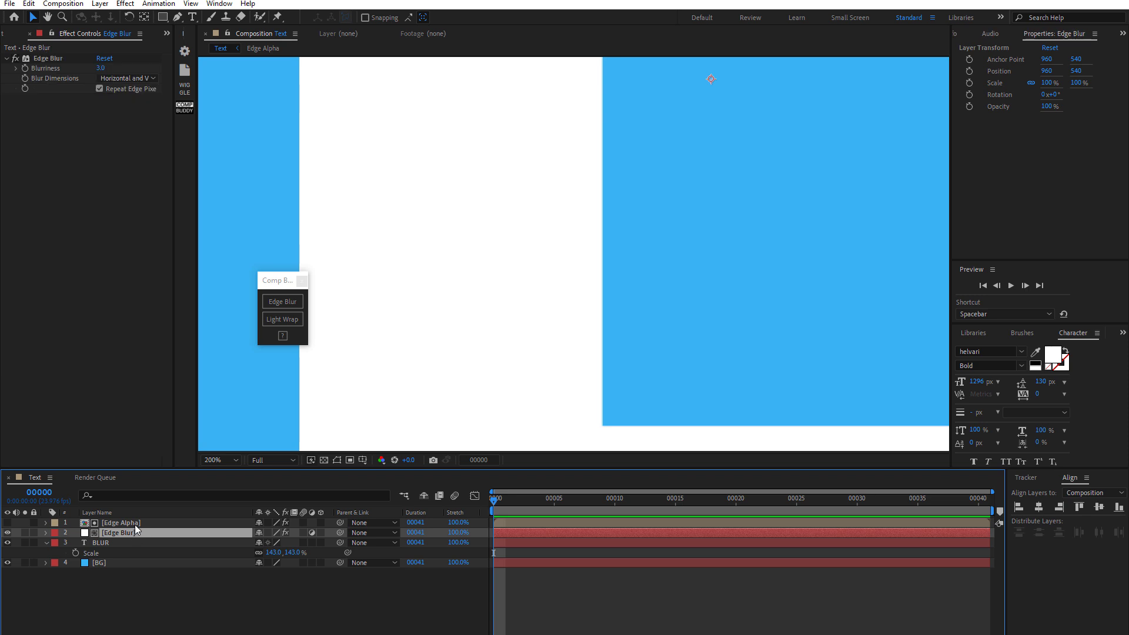
{"action": "left_click", "coordinate": [120, 523]}
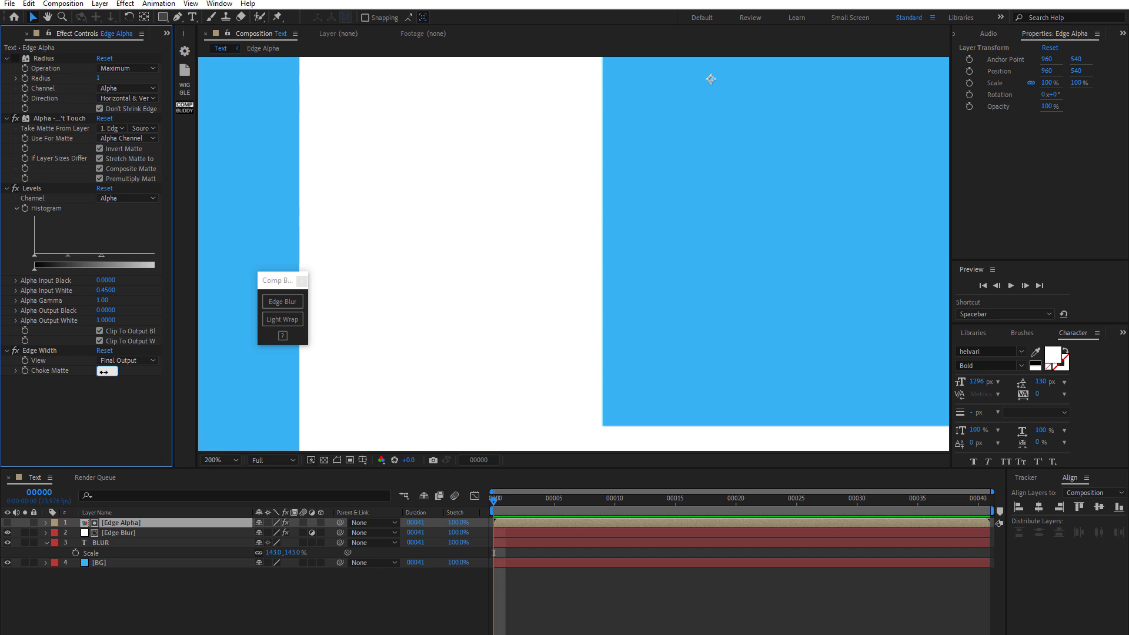
{"action": "left_click", "coordinate": [107, 370]}
{"action": "type", "text": "-1.5"}
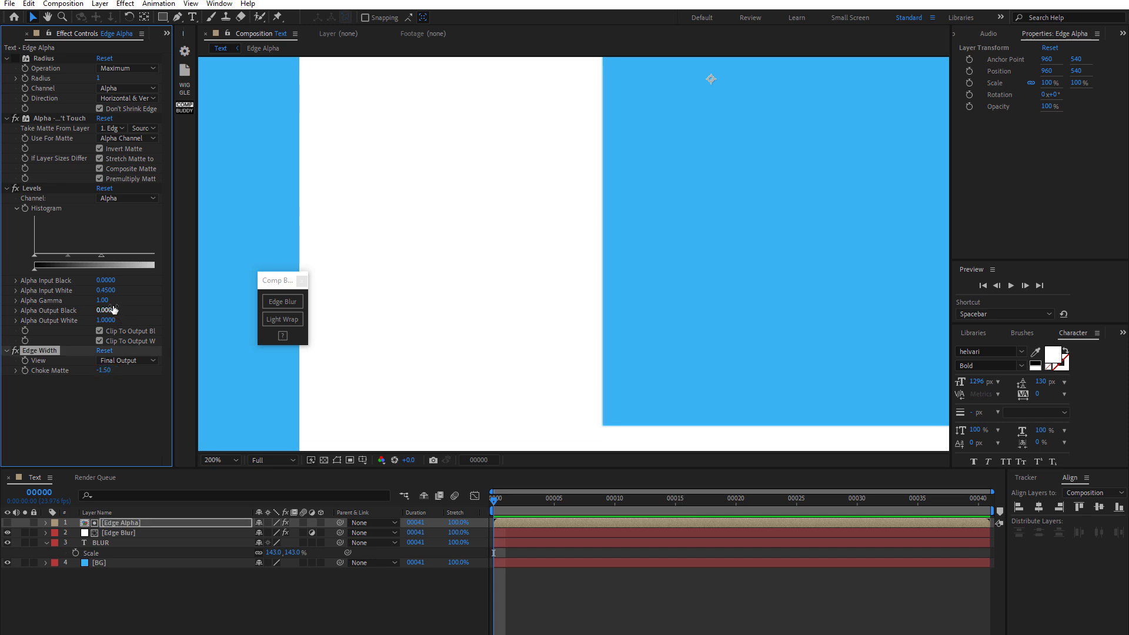
{"action": "left_click_drag", "start_coordinate": [106, 290], "coordinate": [100, 290]}
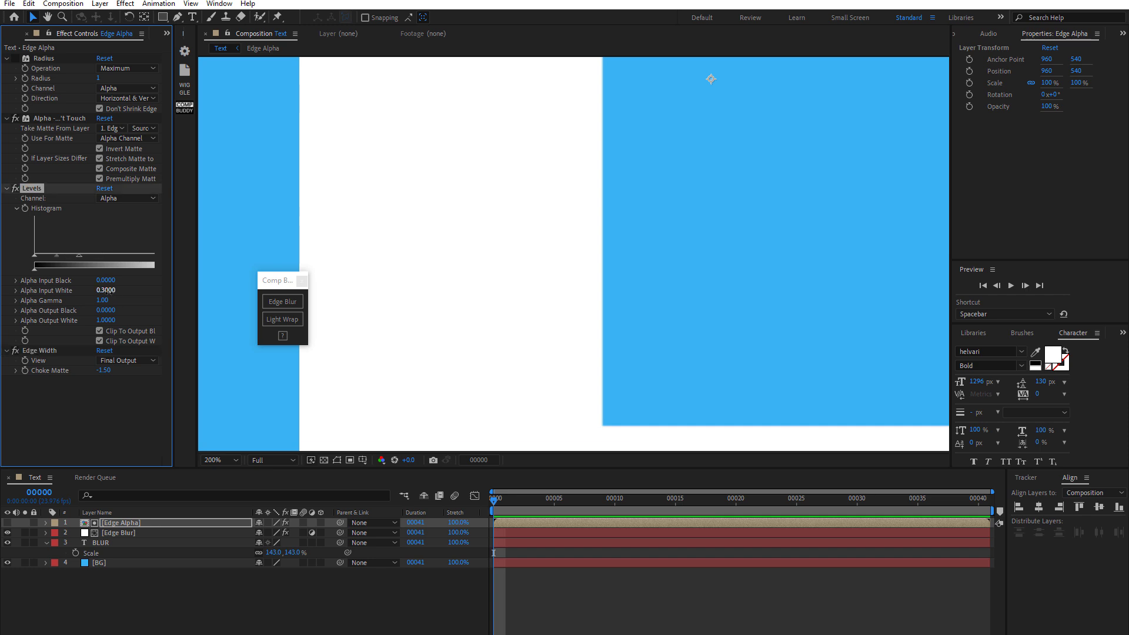
{"action": "left_click", "coordinate": [119, 532]}
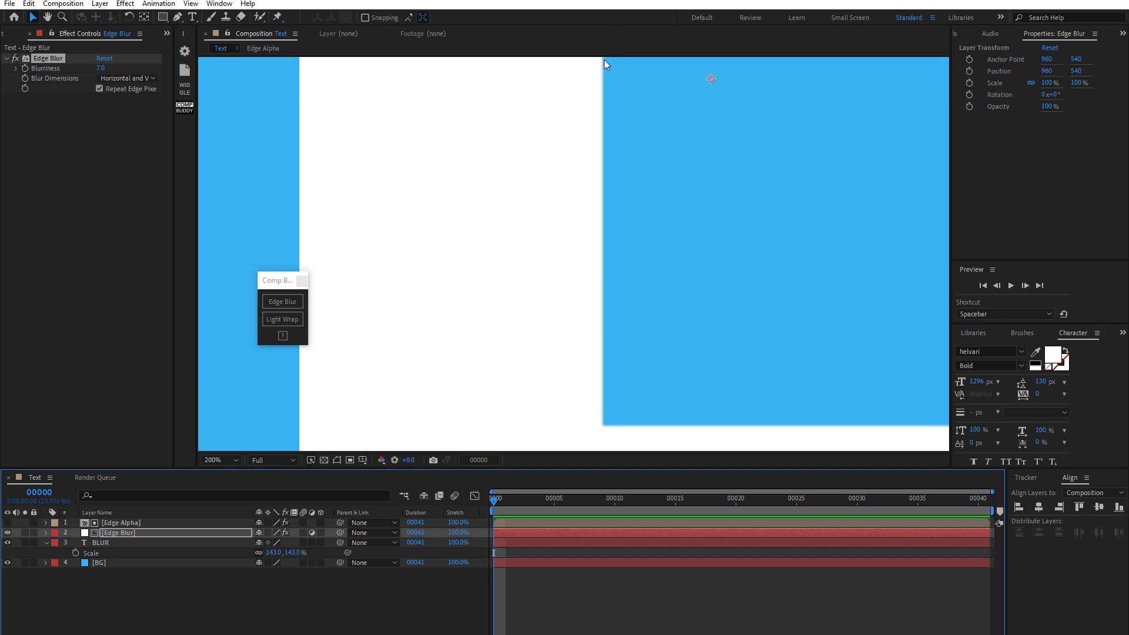
{"action": "mouse_move", "coordinate": [683, 432]}
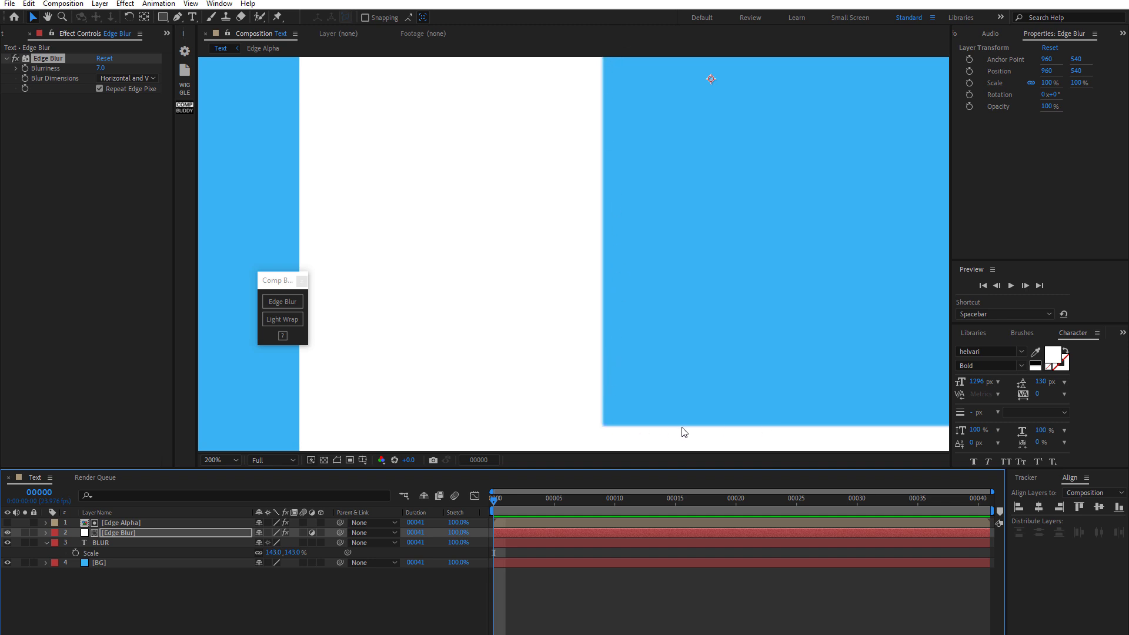
{"action": "mouse_move", "coordinate": [7, 536]}
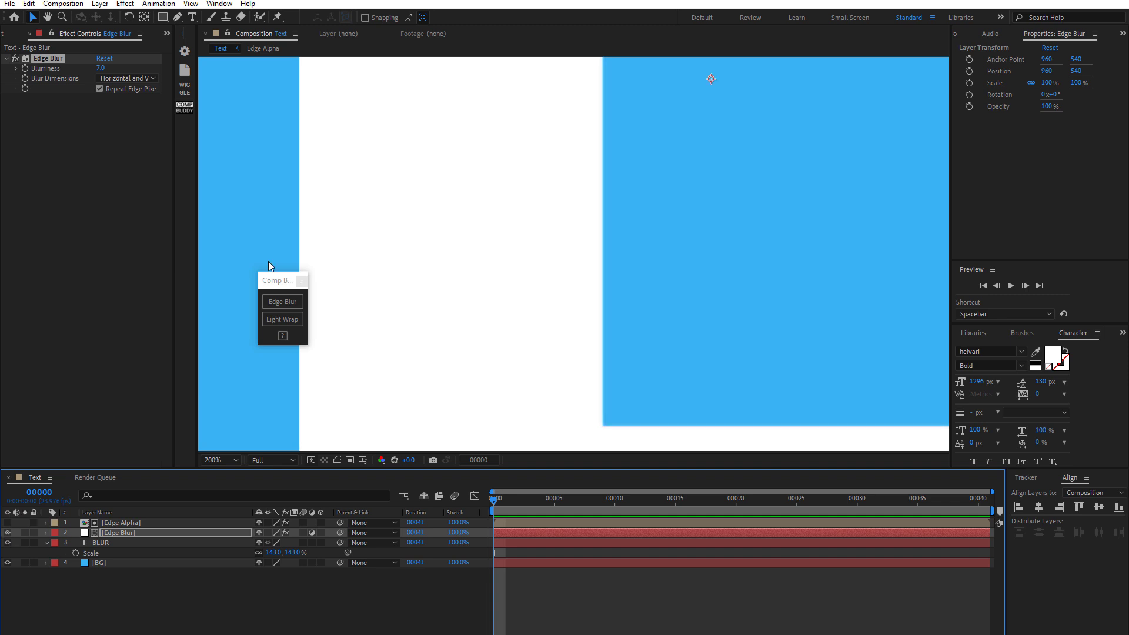
{"action": "mouse_move", "coordinate": [279, 263]}
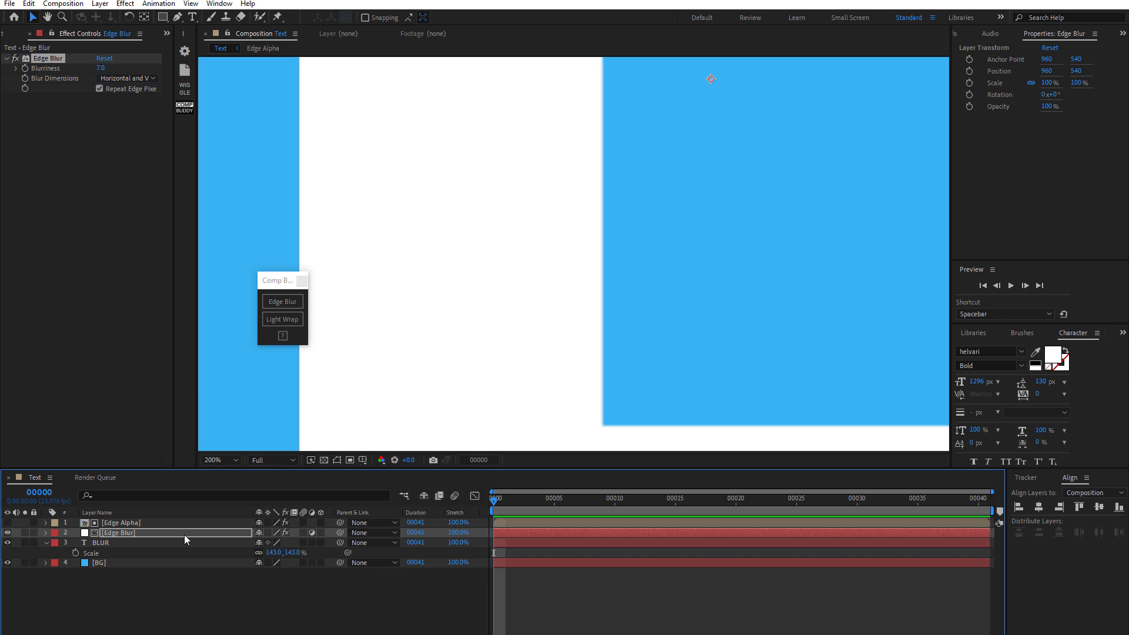
{"action": "mouse_move", "coordinate": [162, 530]}
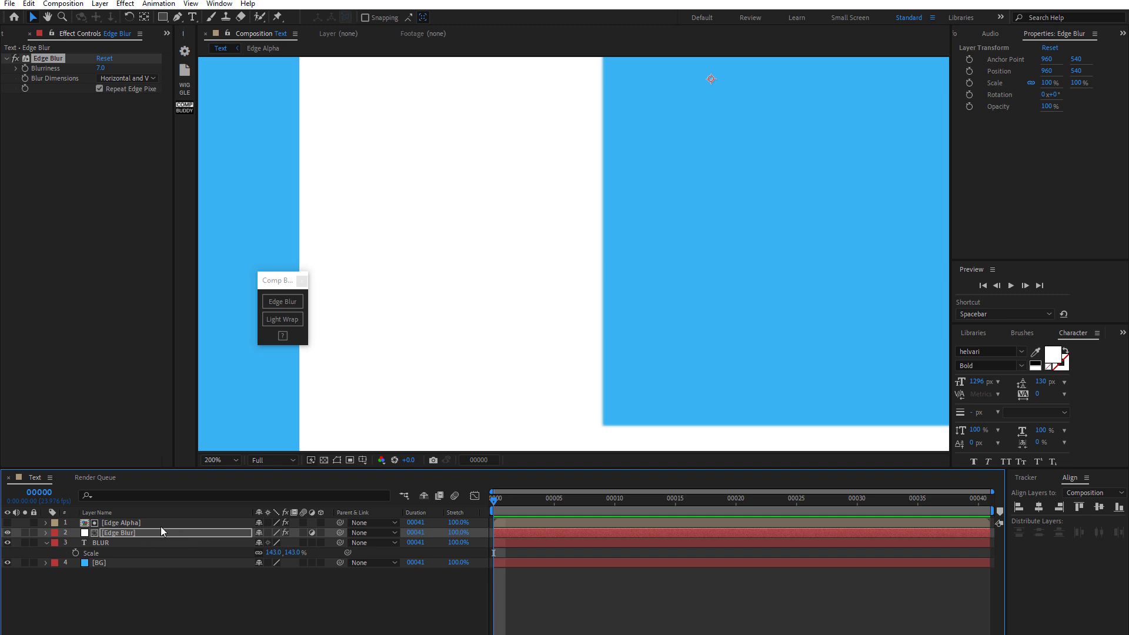
Review the Edge Alpha, Edge Blur and BLUR layer settings, confirming blurriness remains 7
{"action": "left_click", "coordinate": [119, 523]}
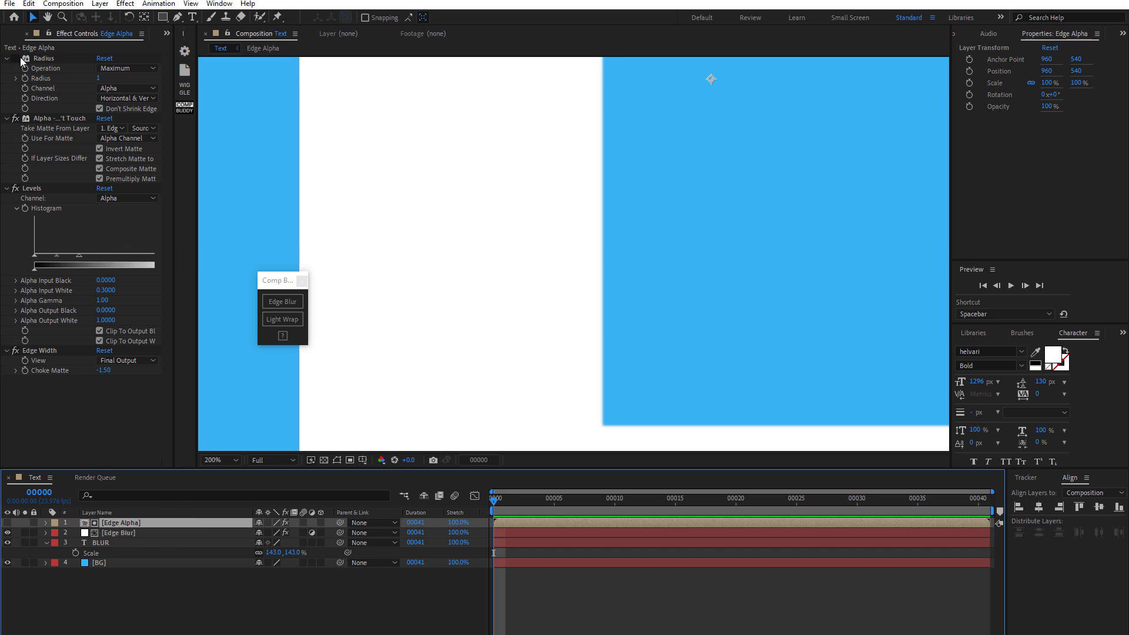
{"action": "mouse_move", "coordinate": [18, 64]}
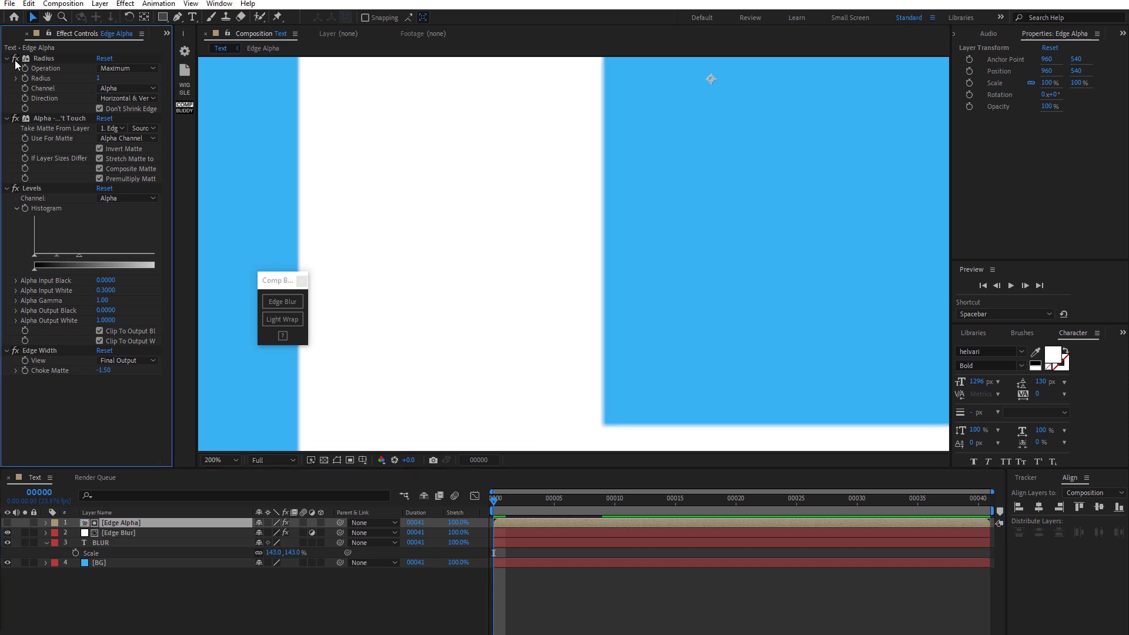
{"action": "left_click", "coordinate": [119, 532]}
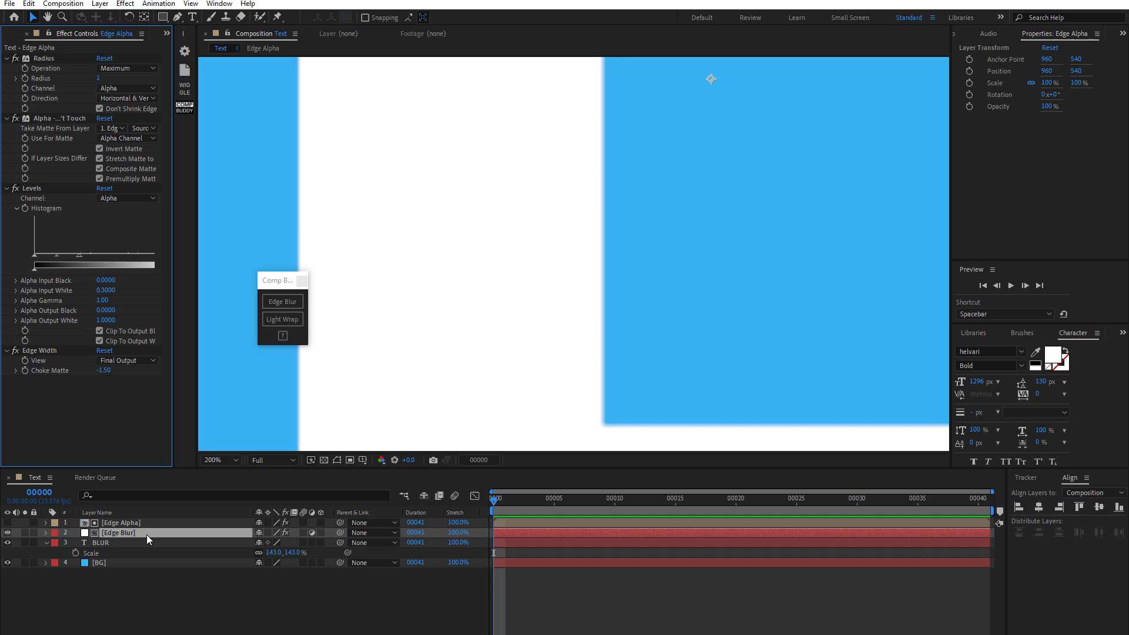
{"action": "left_click", "coordinate": [102, 542]}
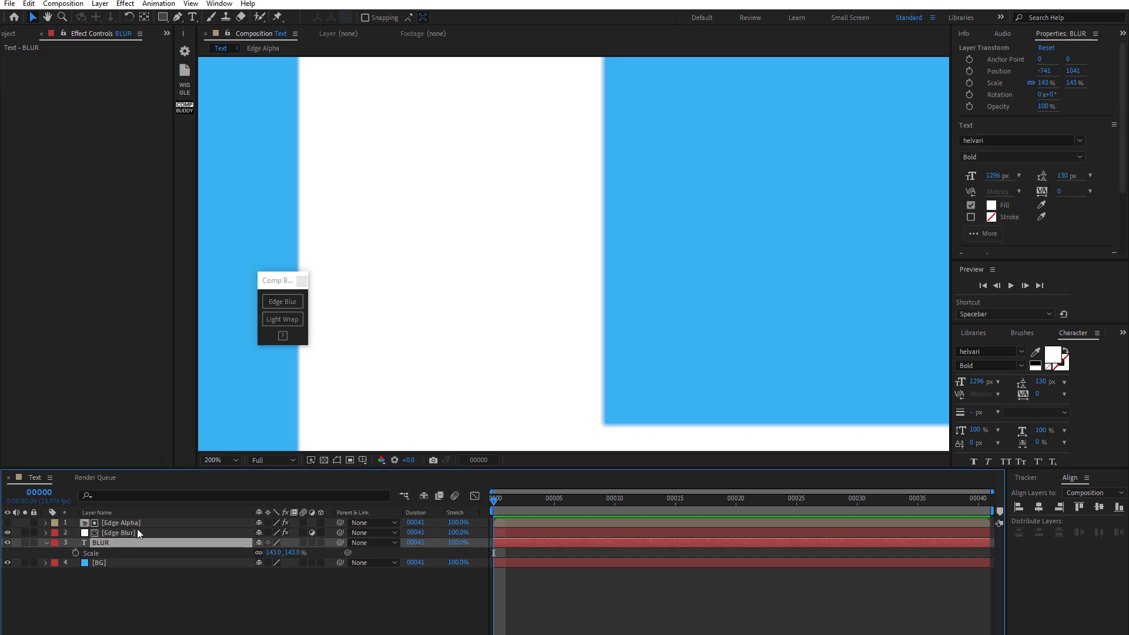
{"action": "mouse_move", "coordinate": [654, 465]}
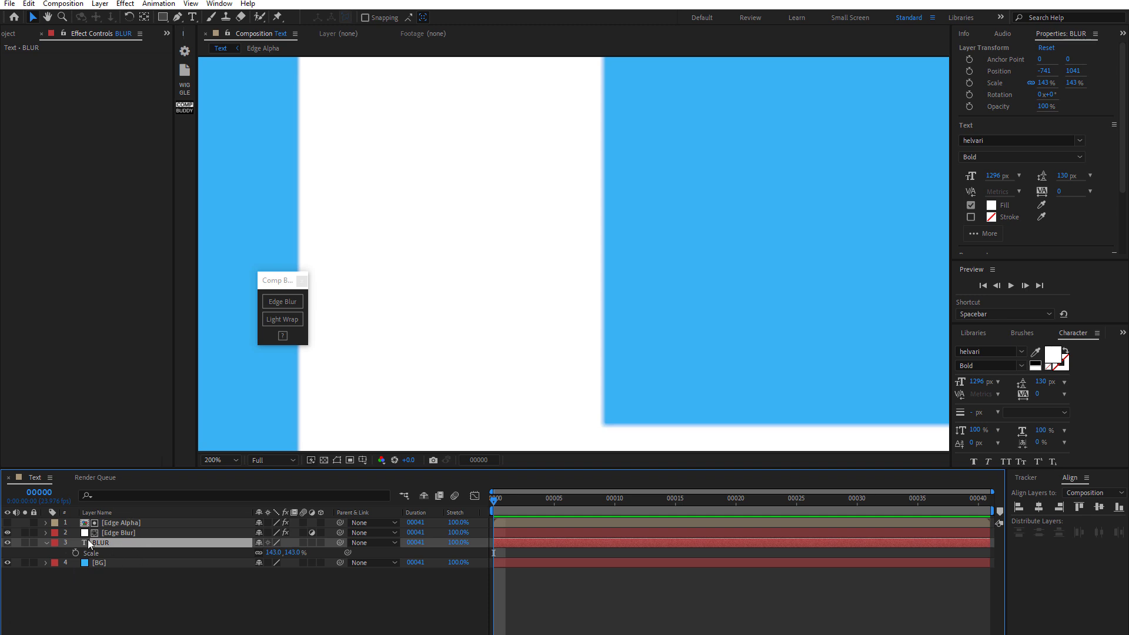
{"action": "left_click", "coordinate": [120, 532]}
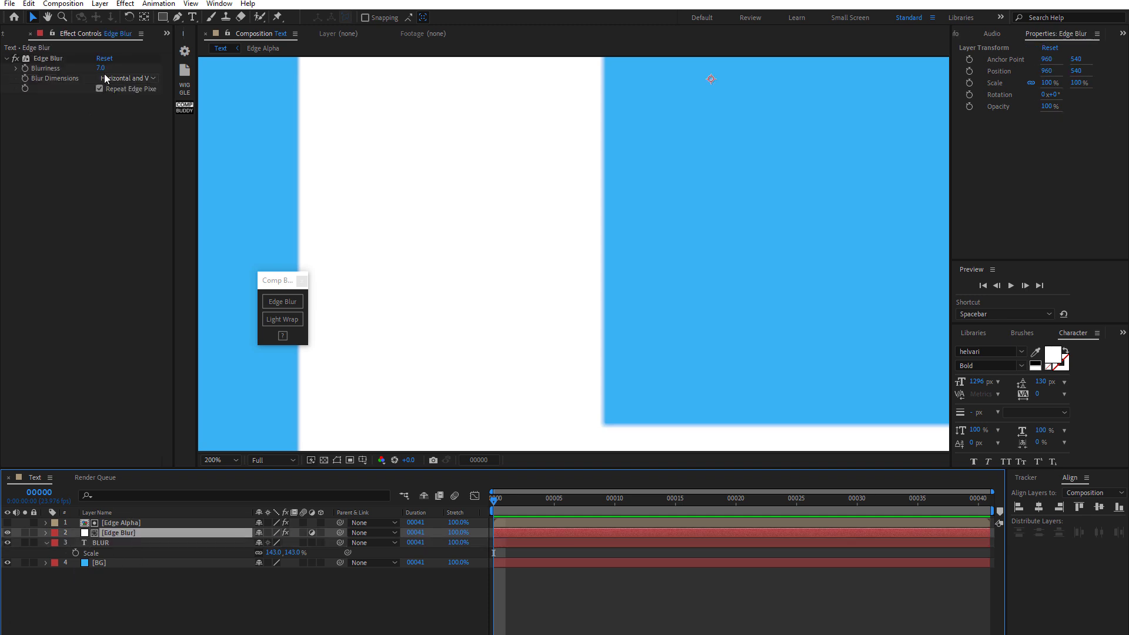